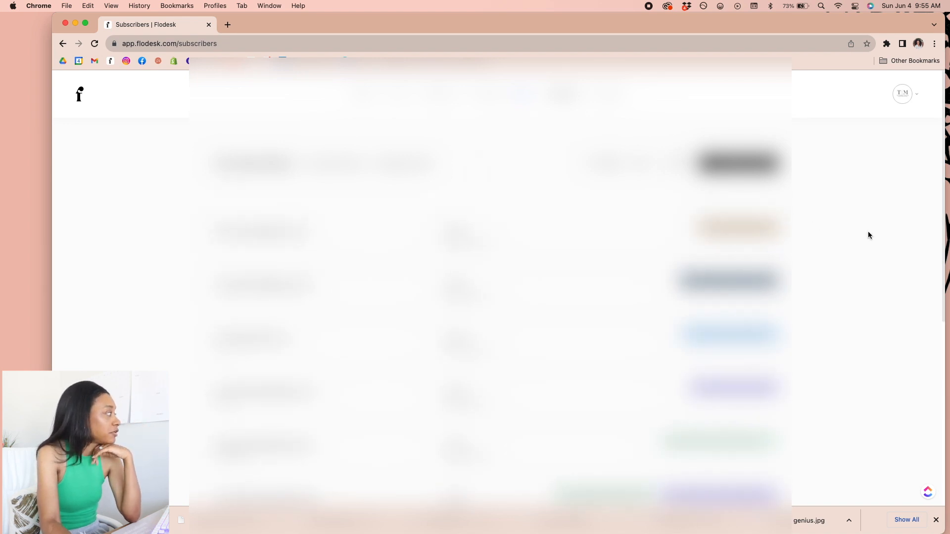
- Scroll through the audience segments and their subscriber counts
scroll("down", 3)
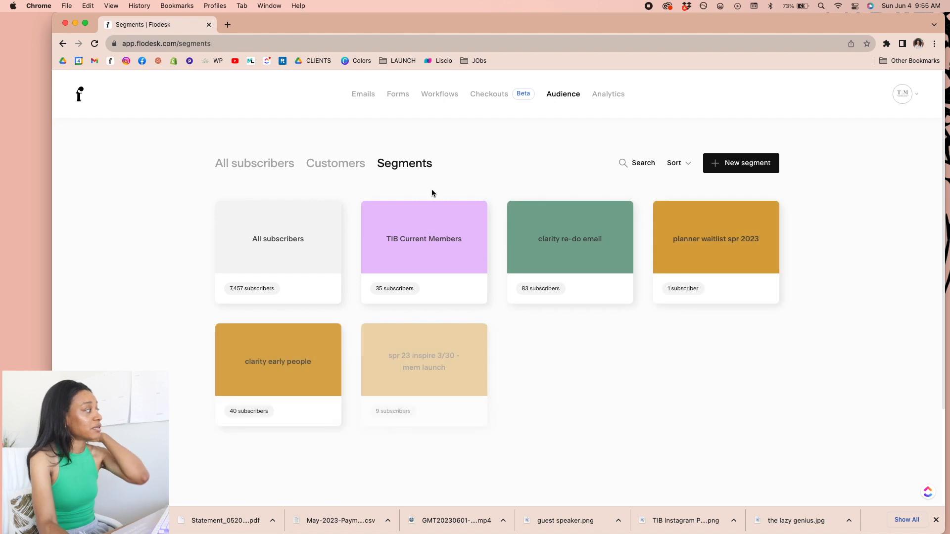
scroll("down", 3)
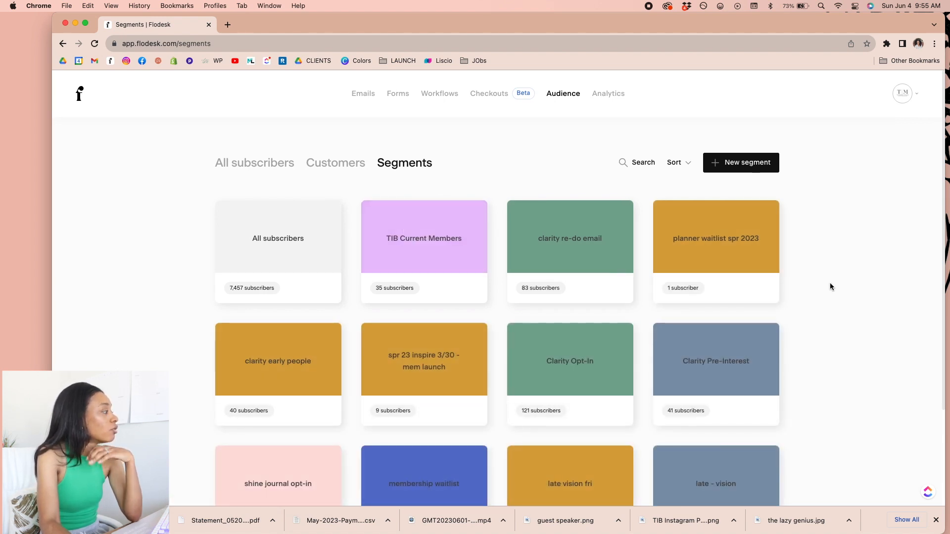
scroll("down", 3)
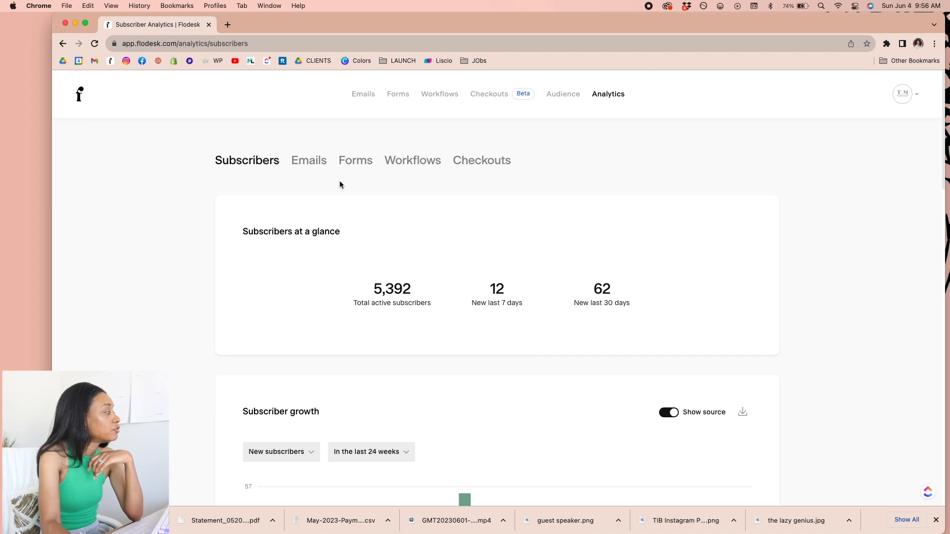
scroll("down", 3)
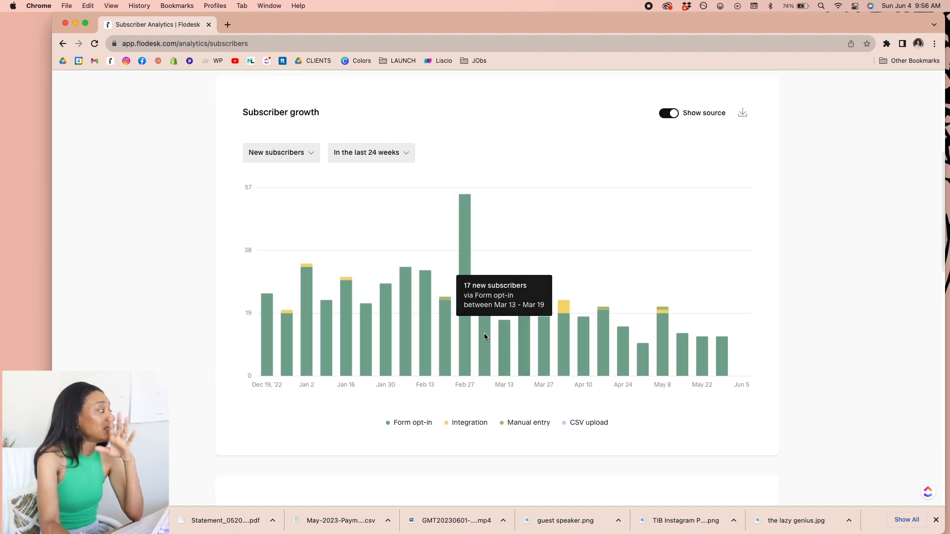
mouse_move(794, 323)
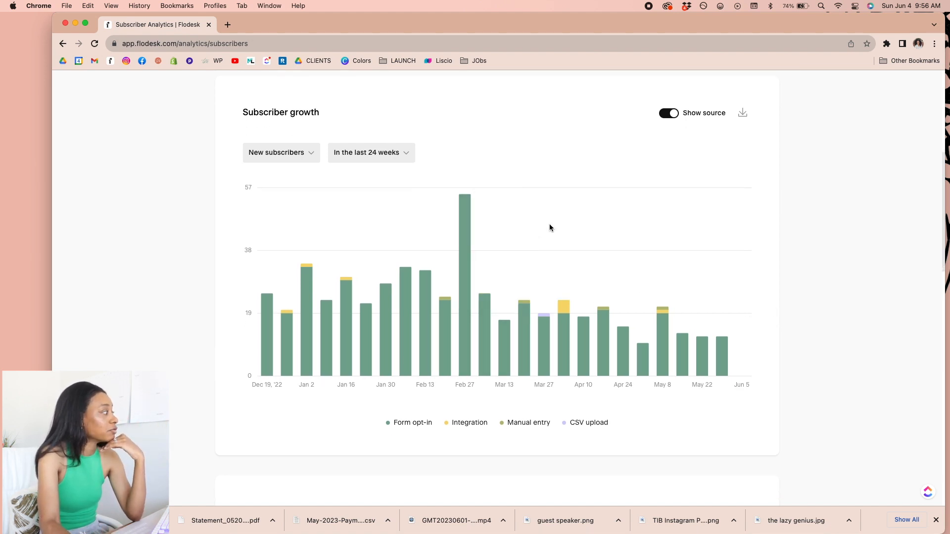
mouse_move(567, 281)
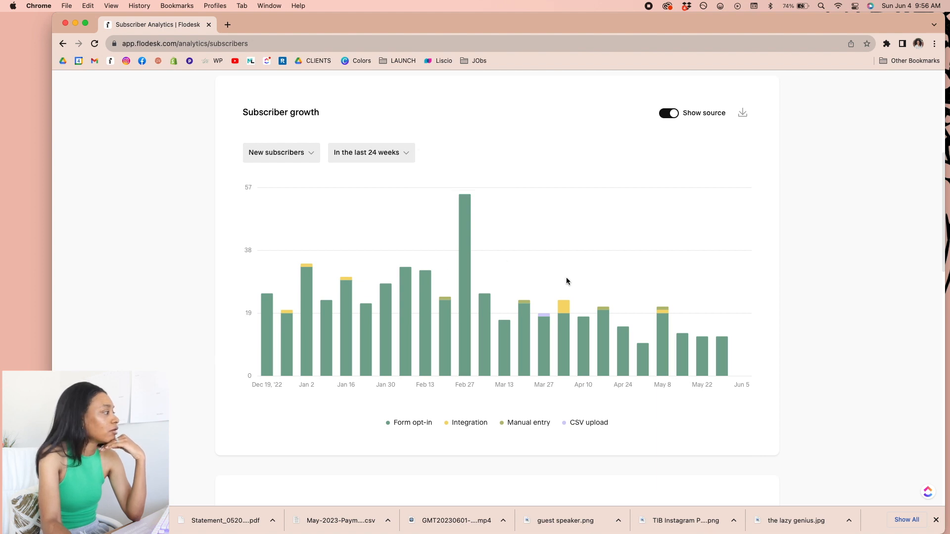
scroll("down", 3)
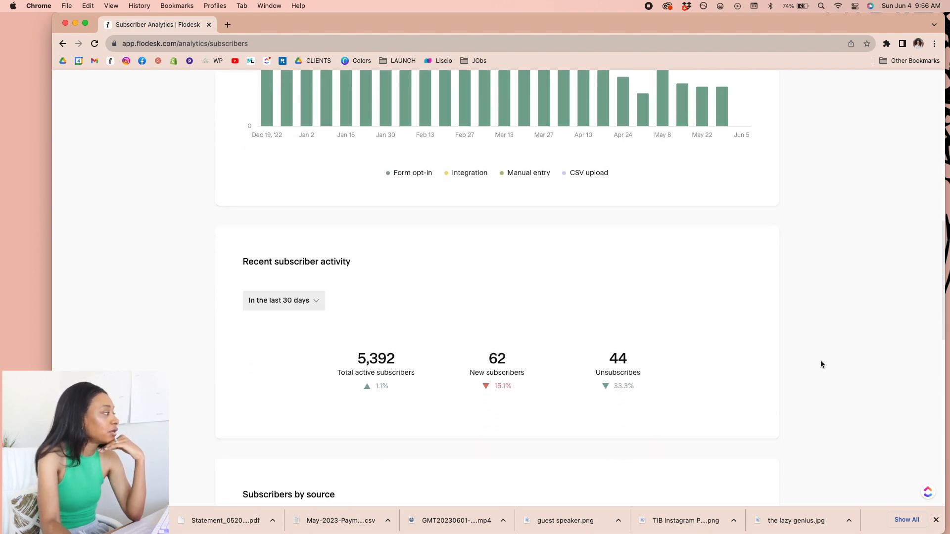
scroll("down", 3)
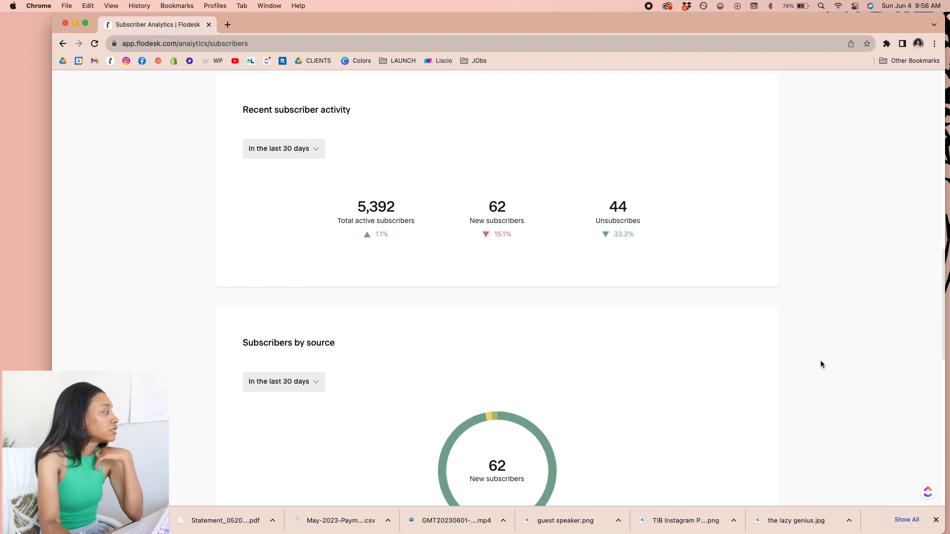
scroll("down", 3)
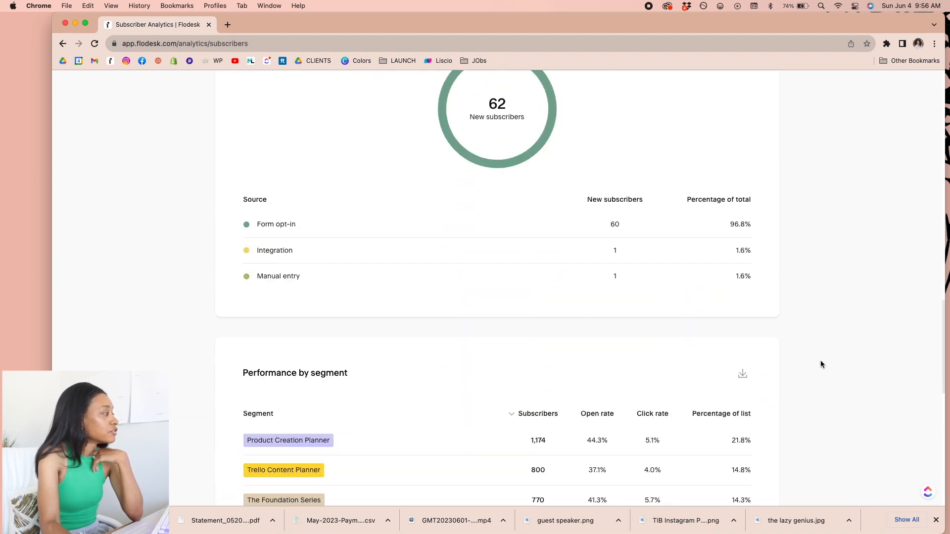
scroll("down", 3)
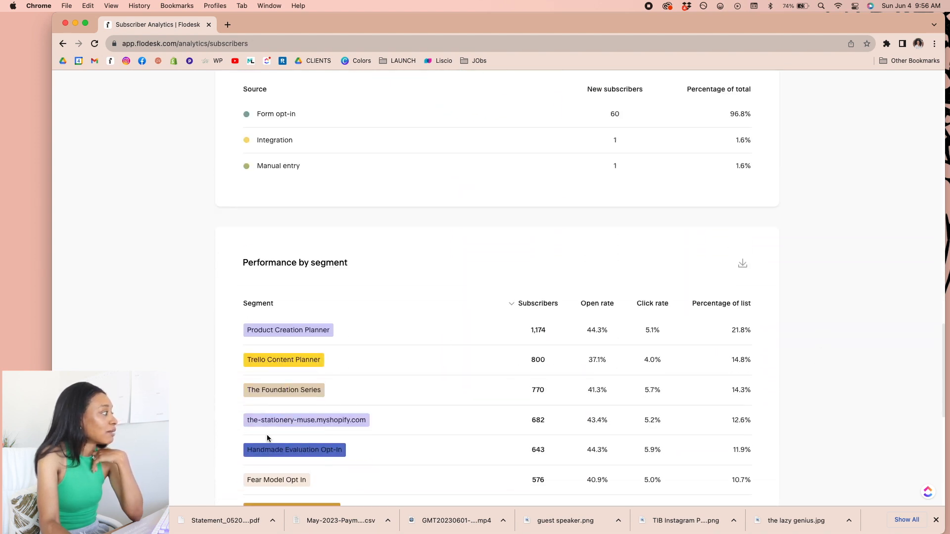
scroll("down", 3)
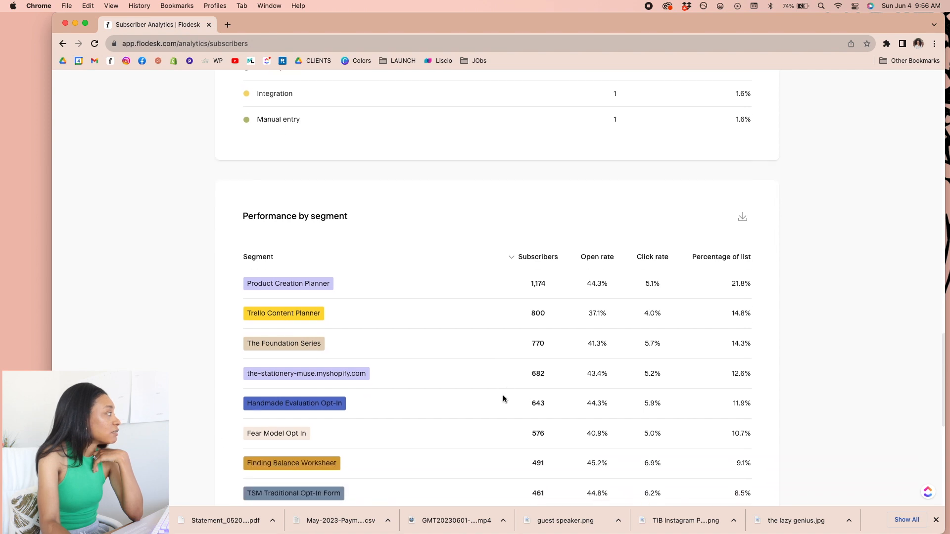
scroll("down", 3)
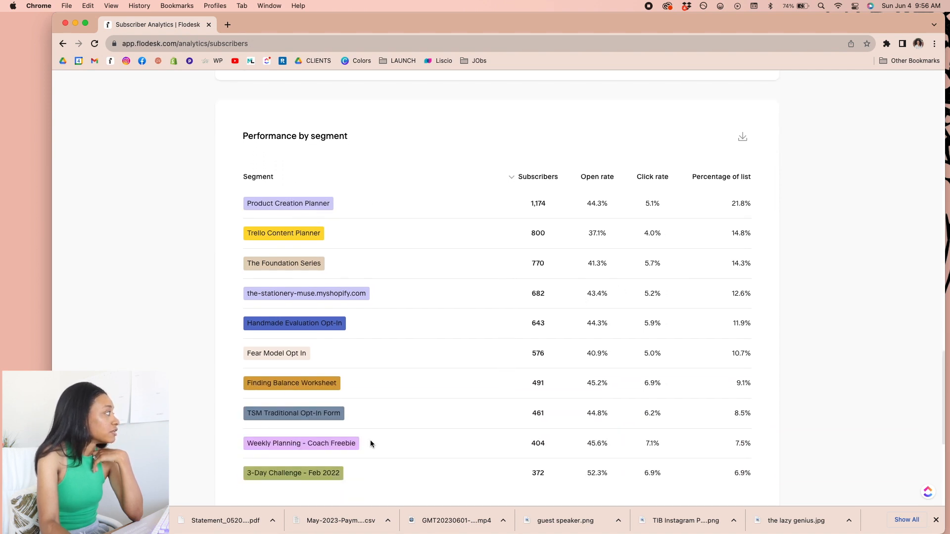
scroll("down", 3)
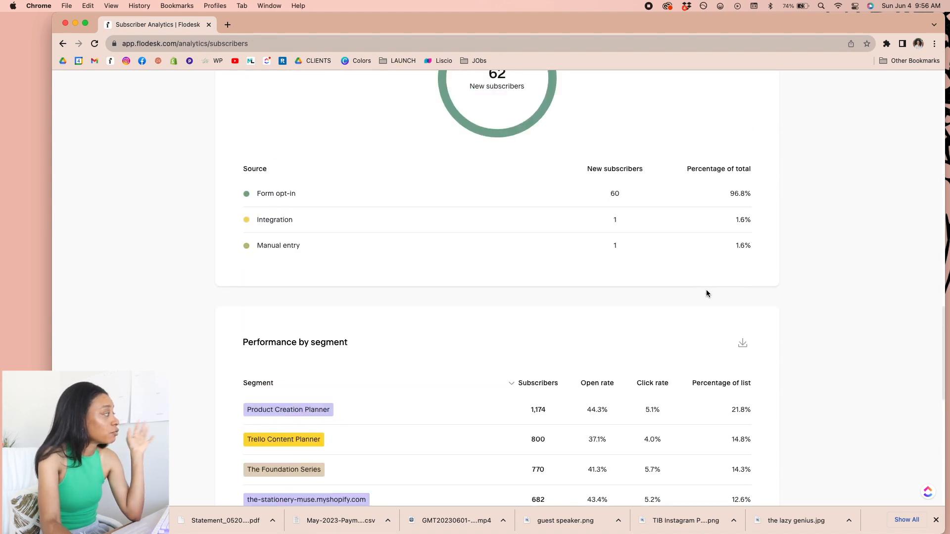
scroll("up", 3)
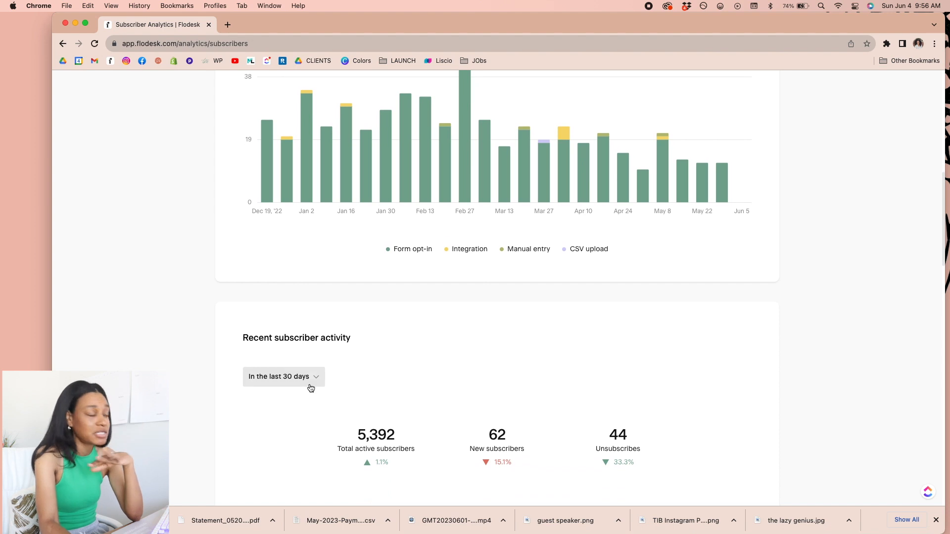
left_click(283, 376)
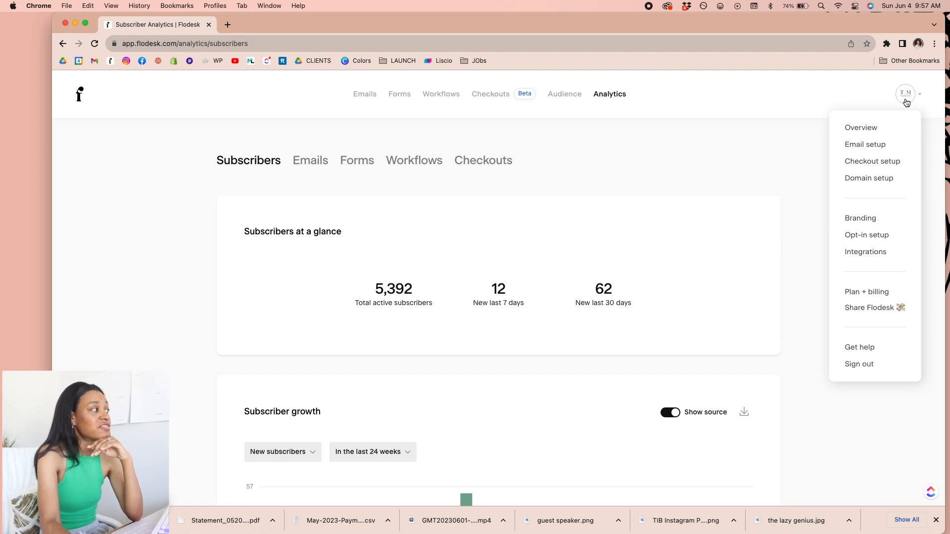
mouse_move(909, 121)
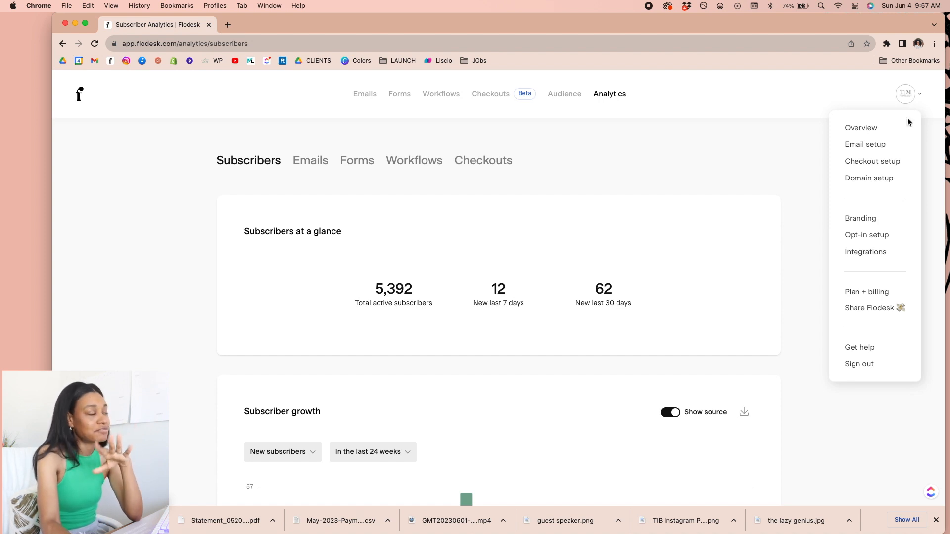
left_click(276, 120)
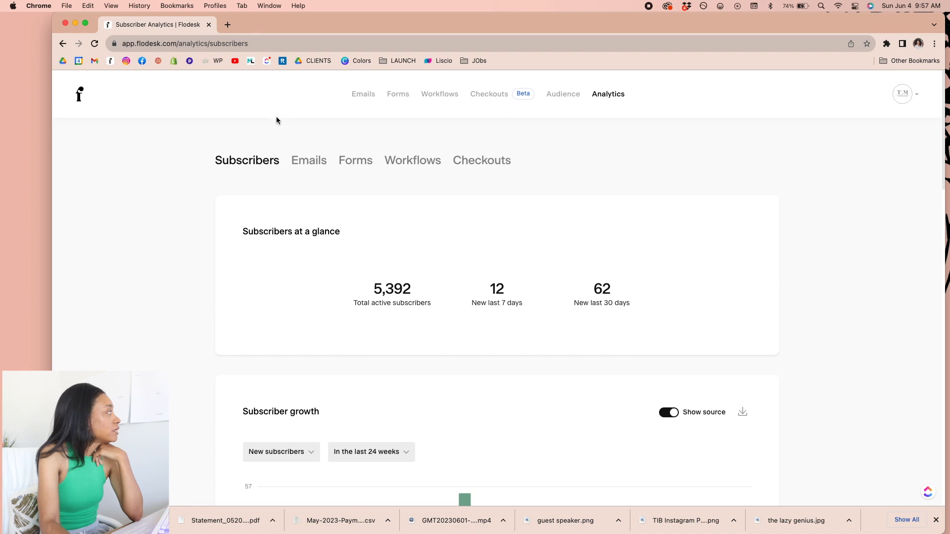
left_click(363, 94)
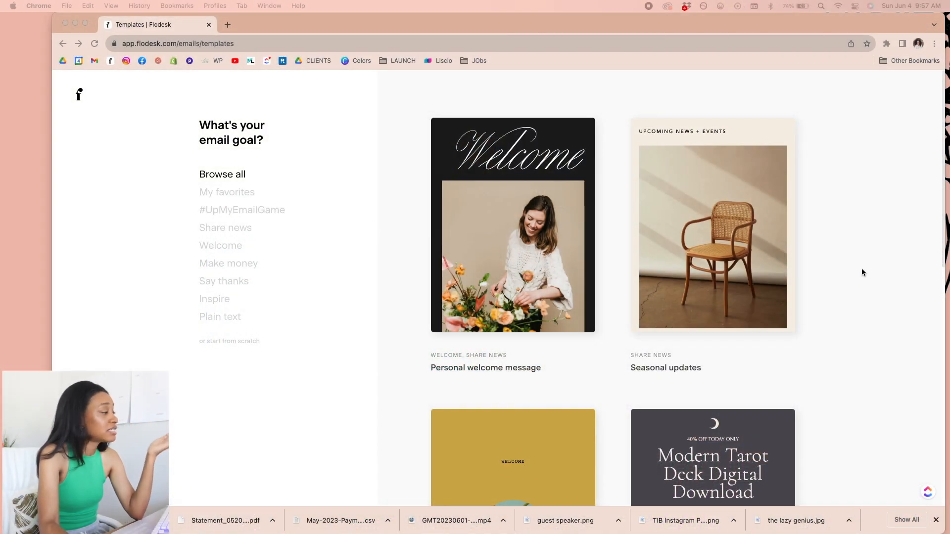
- Browse the Make money and Inspire template categories in the gallery
scroll("down", 3)
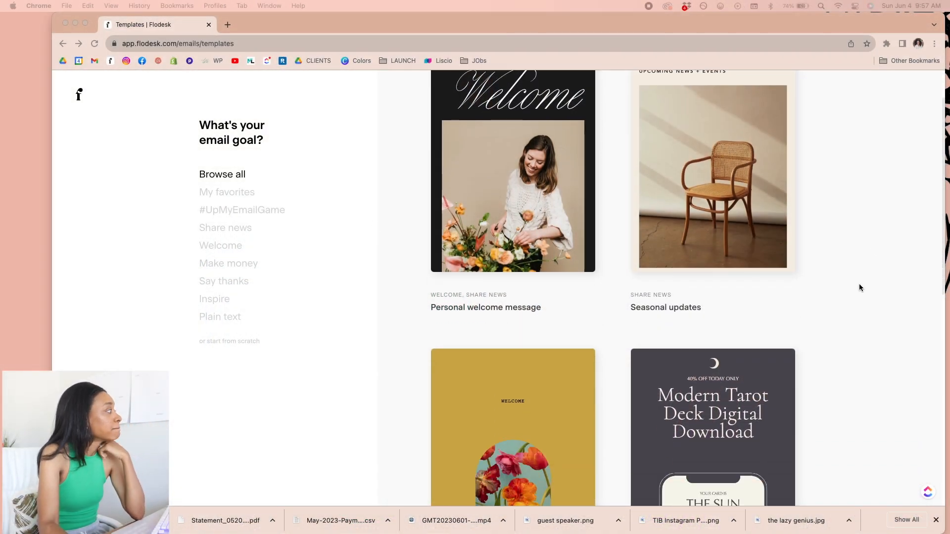
mouse_move(271, 246)
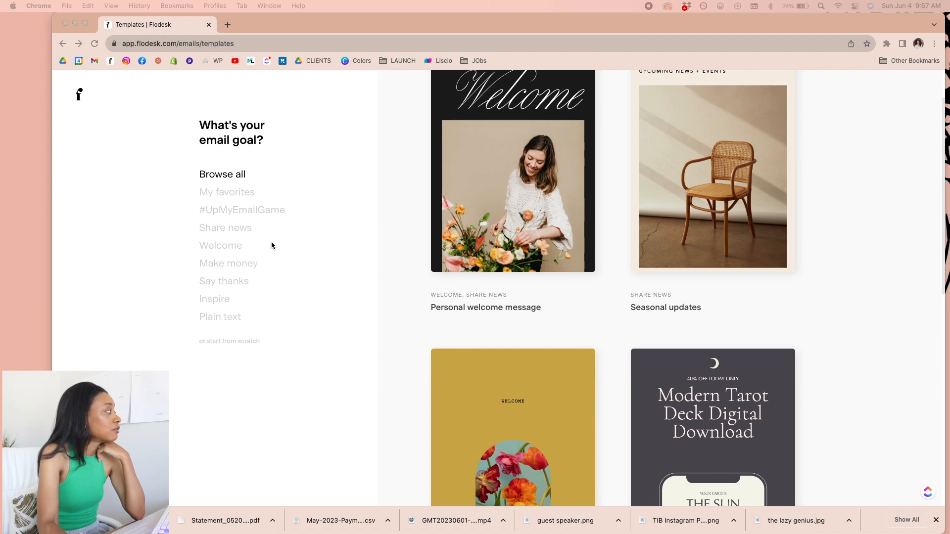
left_click(229, 263)
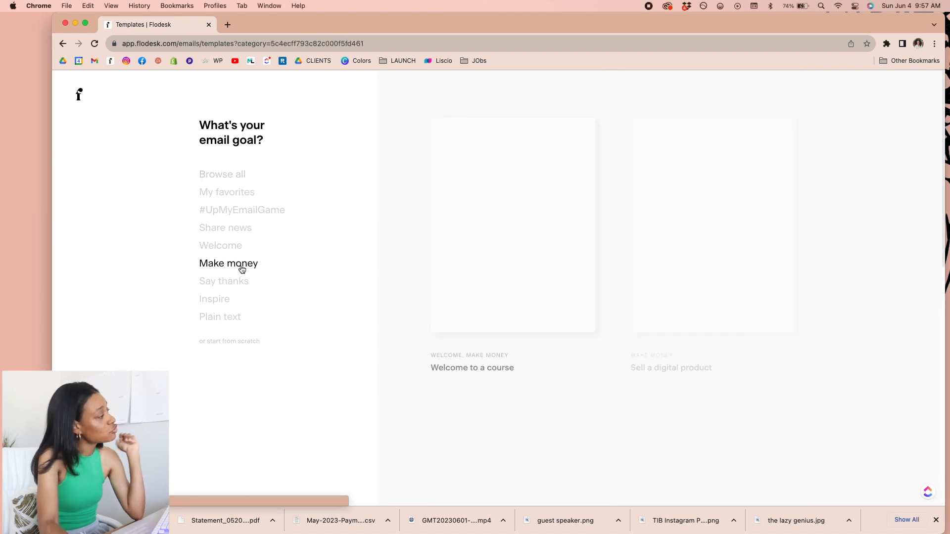
scroll("down", 3)
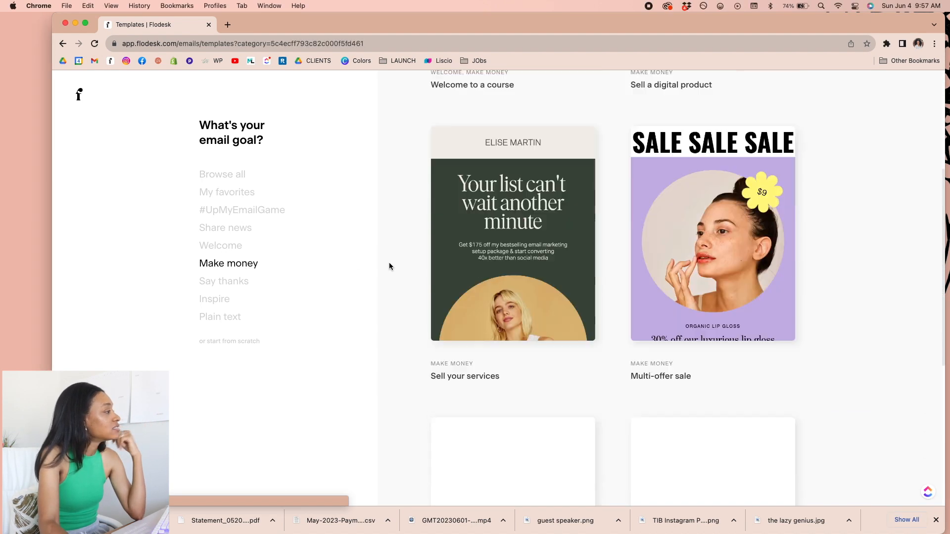
scroll("down", 3)
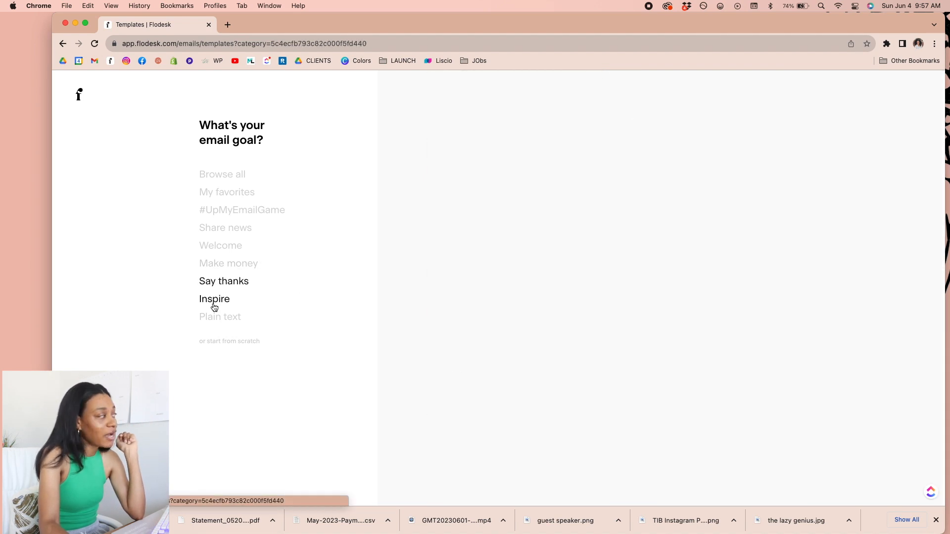
left_click(215, 299)
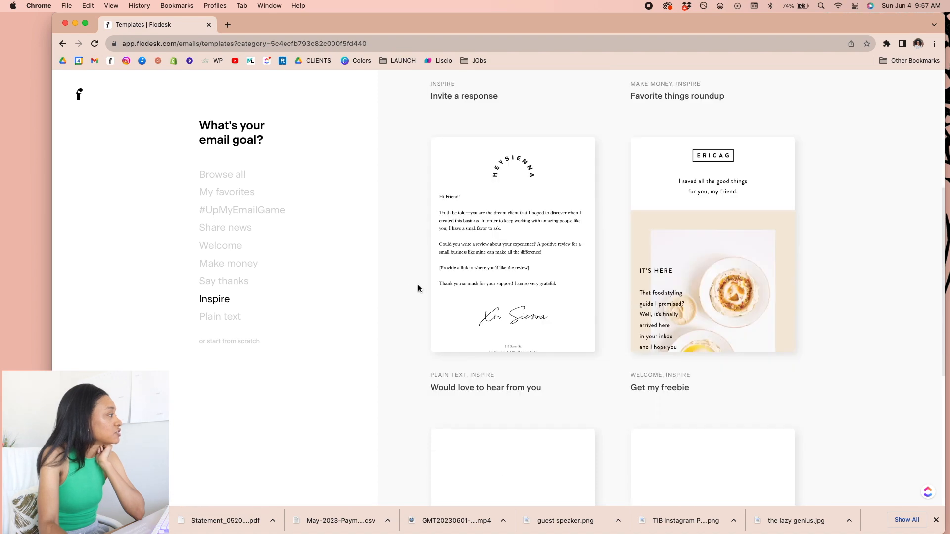
scroll("down", 3)
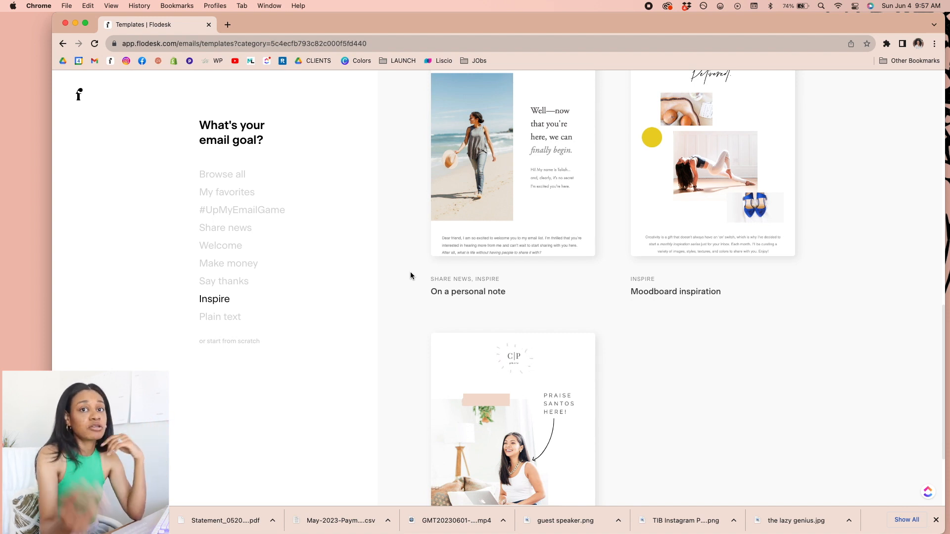
mouse_move(403, 249)
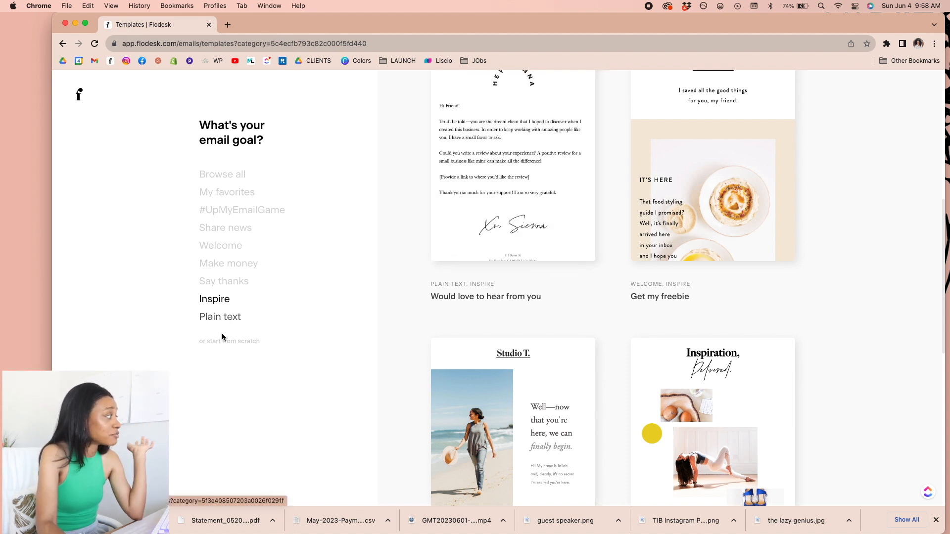
- Browse the plain-text email templates
left_click(219, 317)
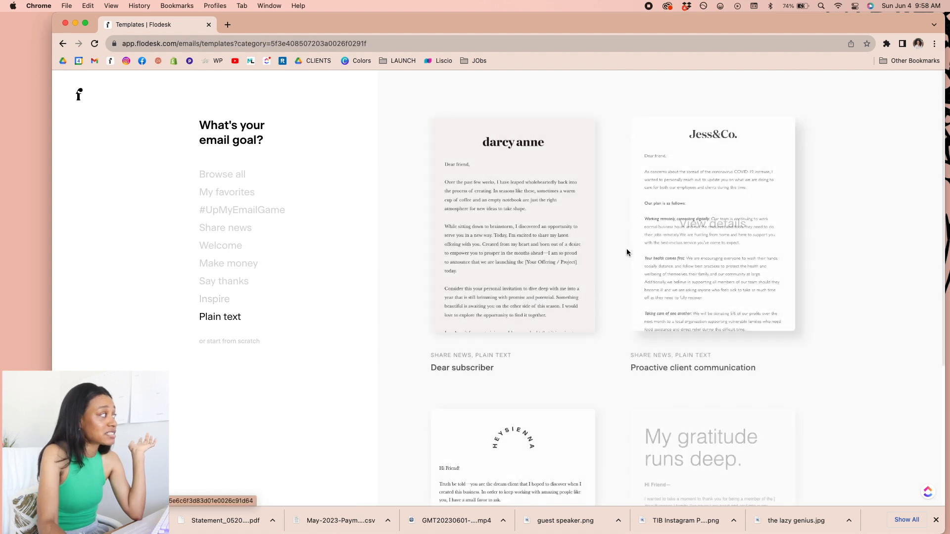
scroll("down", 3)
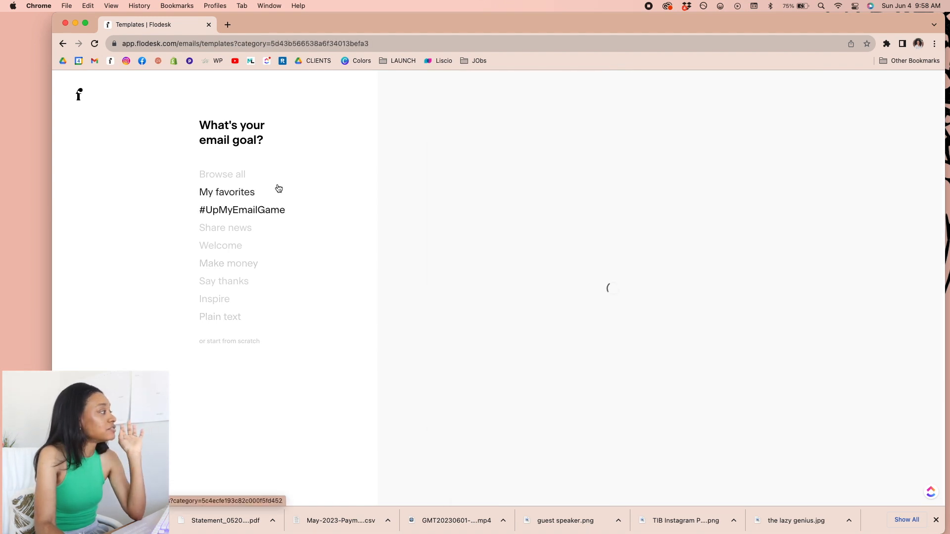
- Browse the #UpMyEmailGame and My favorites templates, then return to the plain-text templates
left_click(242, 209)
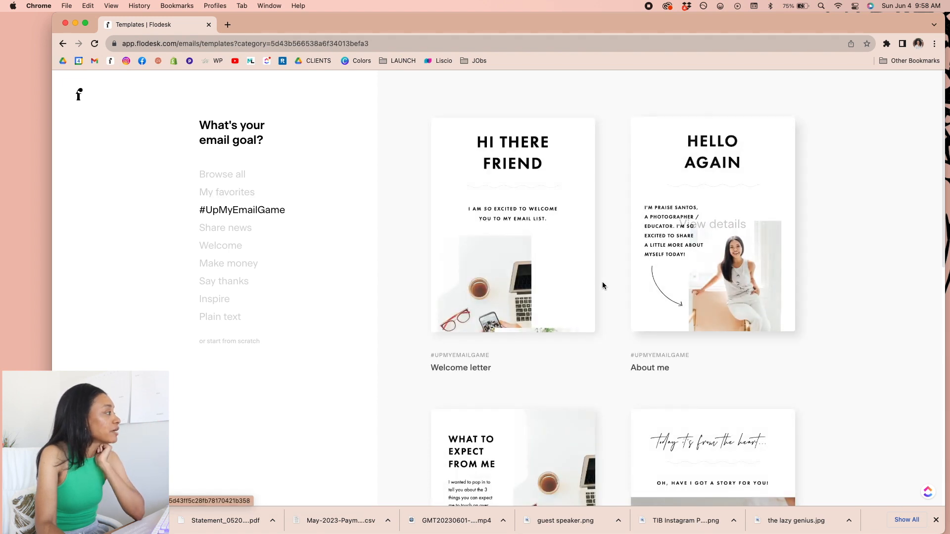
scroll("down", 3)
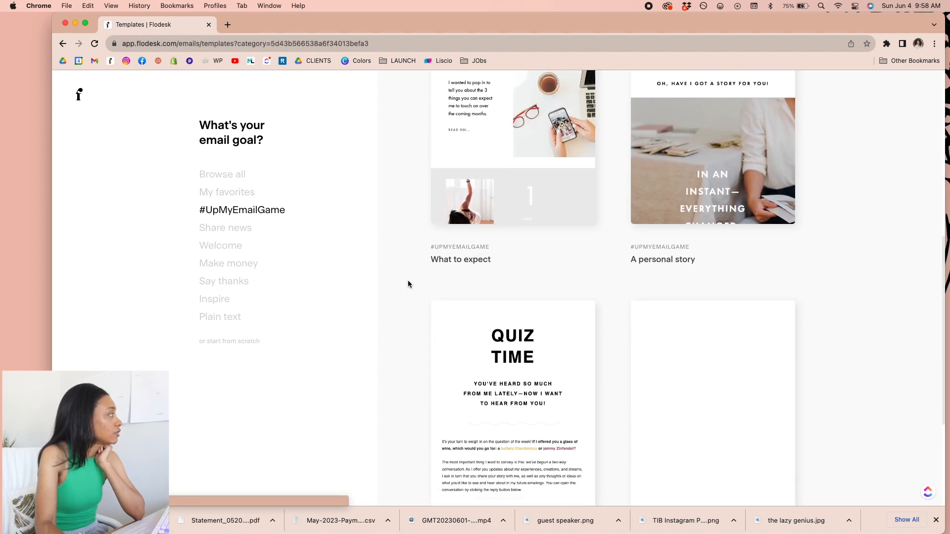
left_click(226, 192)
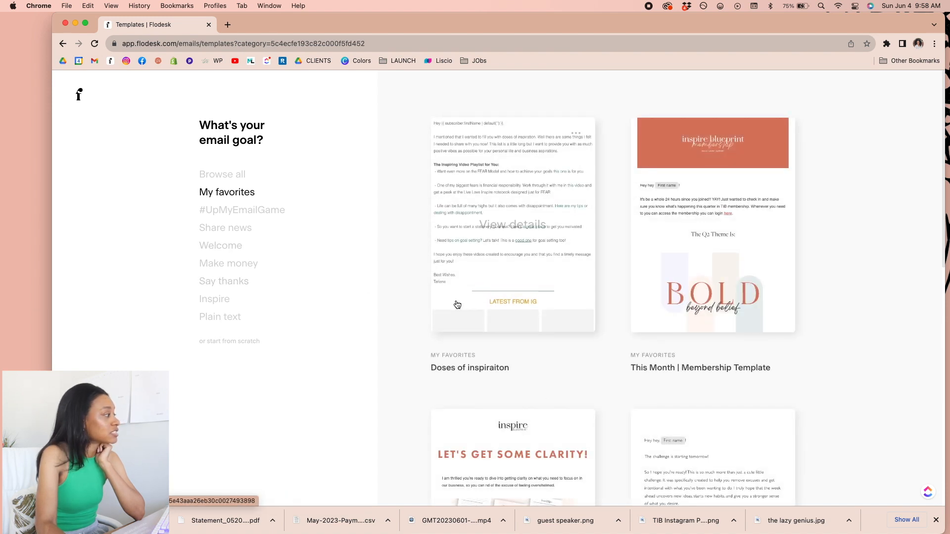
scroll("down", 3)
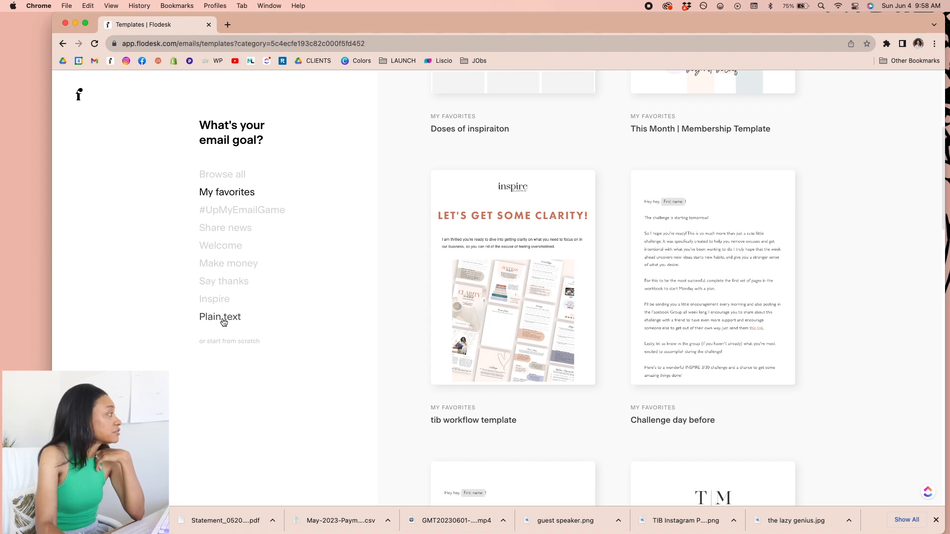
left_click(219, 316)
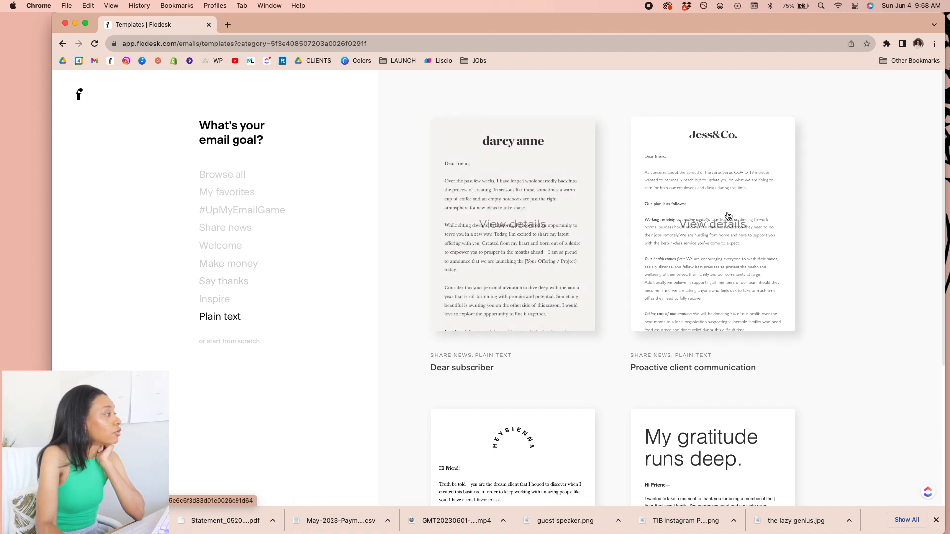
- Start a new email from the Proactive client communication template
left_click(711, 225)
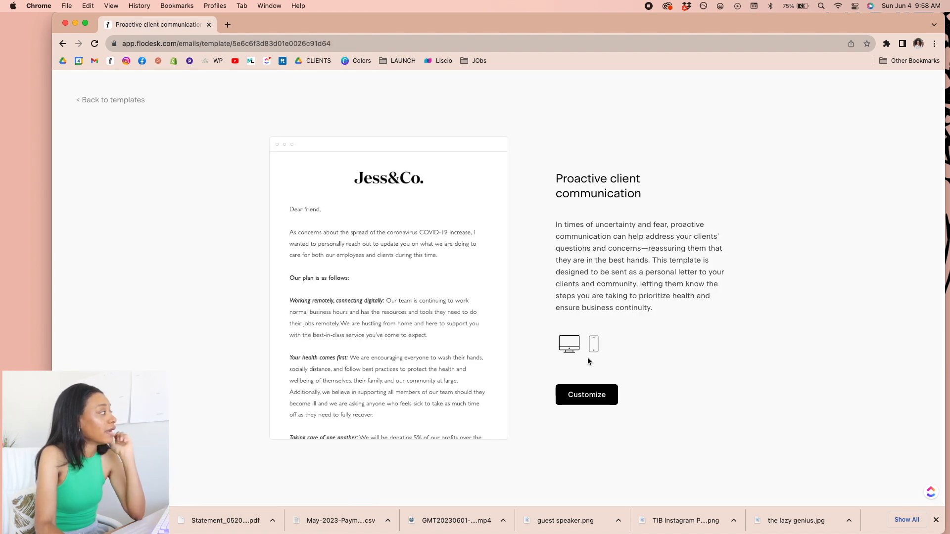
left_click(585, 395)
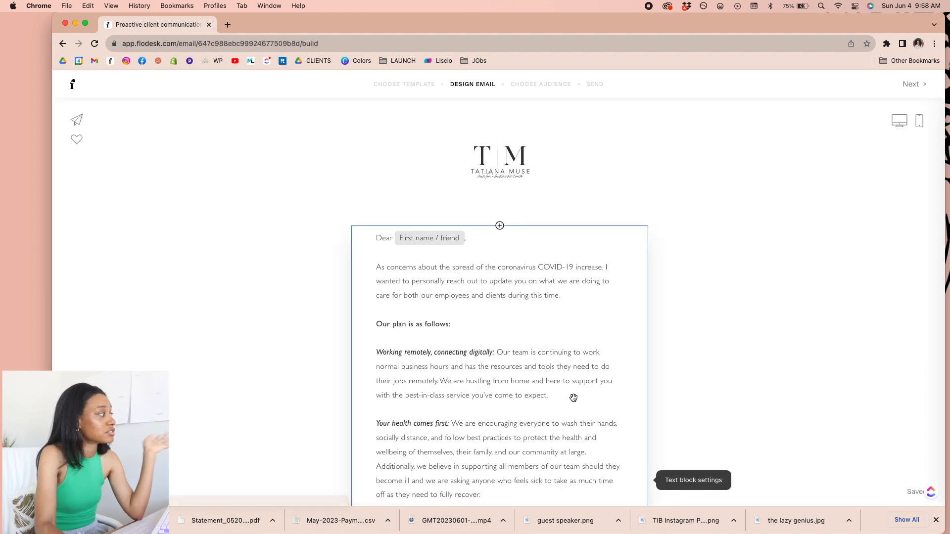
mouse_move(570, 293)
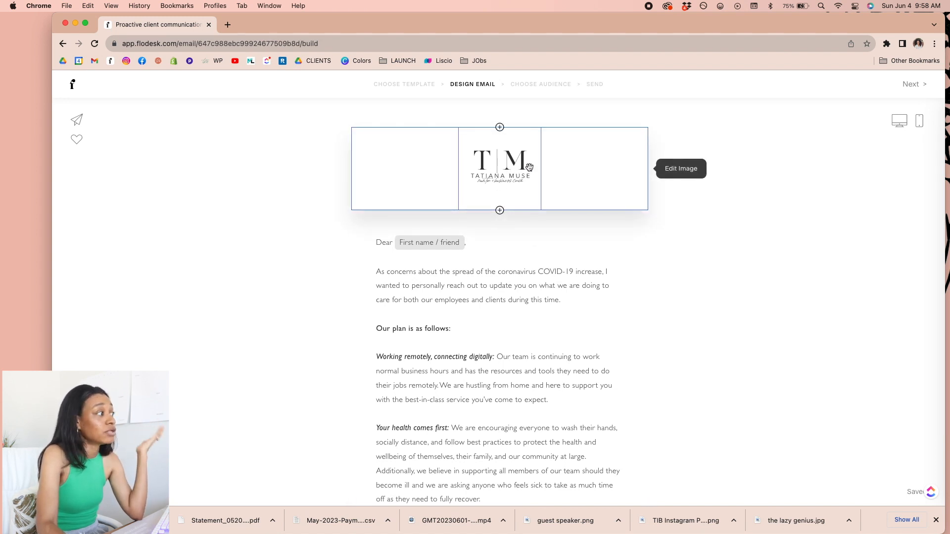
- Select the letter's body text to show its Gill Sans size-16 font settings
left_click(499, 168)
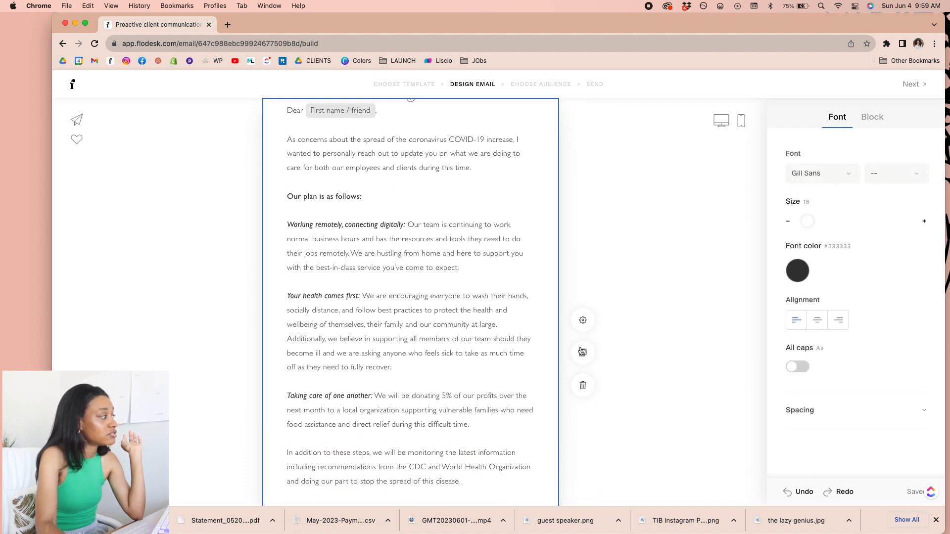
mouse_move(582, 352)
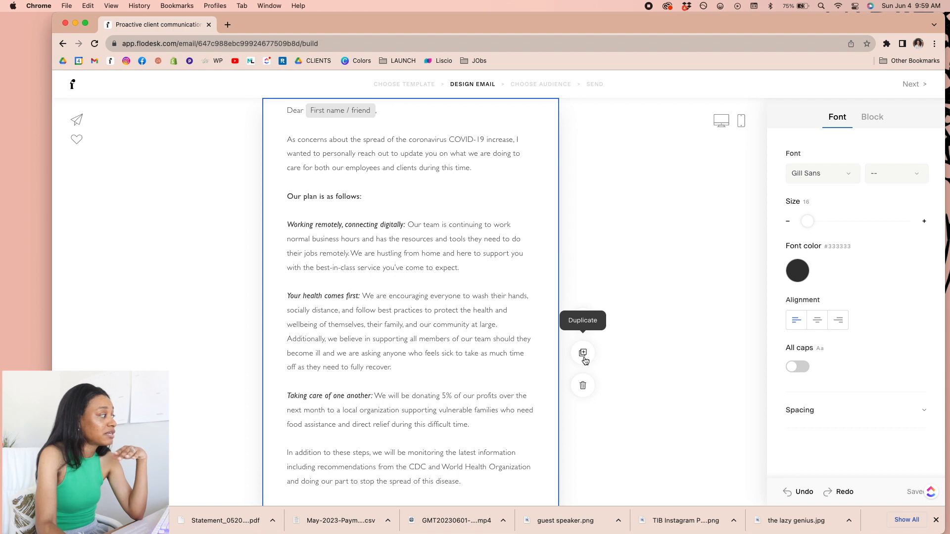
mouse_move(582, 319)
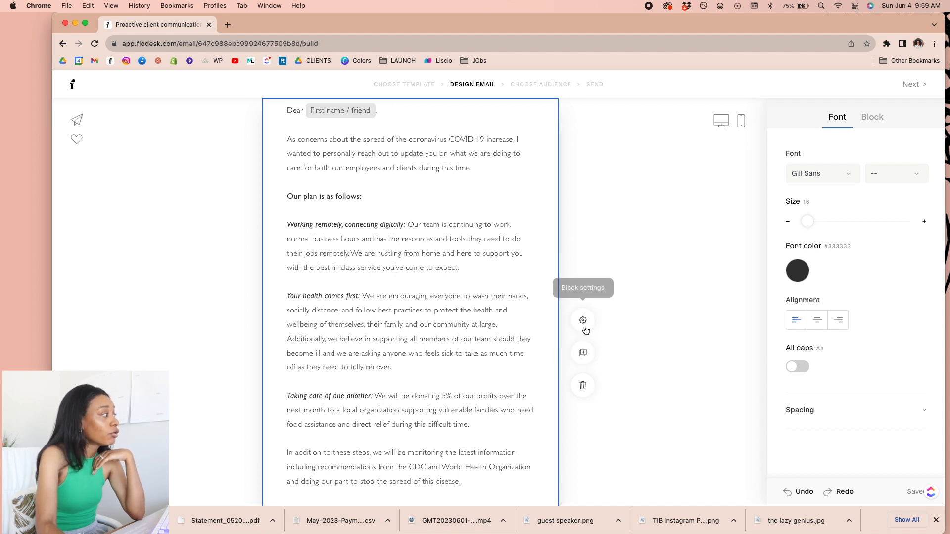
- Try a background colour and top padding on the letter block, then revert to plain white
left_click(871, 117)
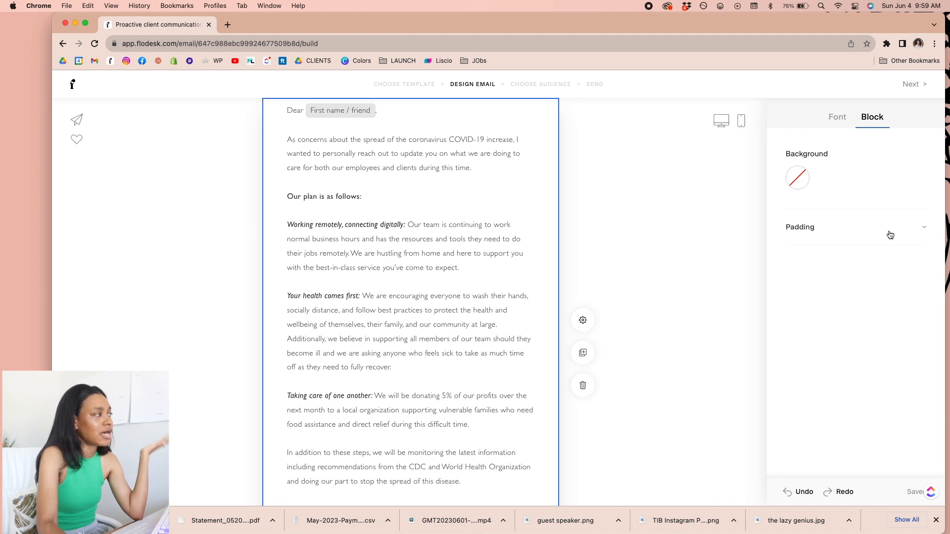
left_click(798, 177)
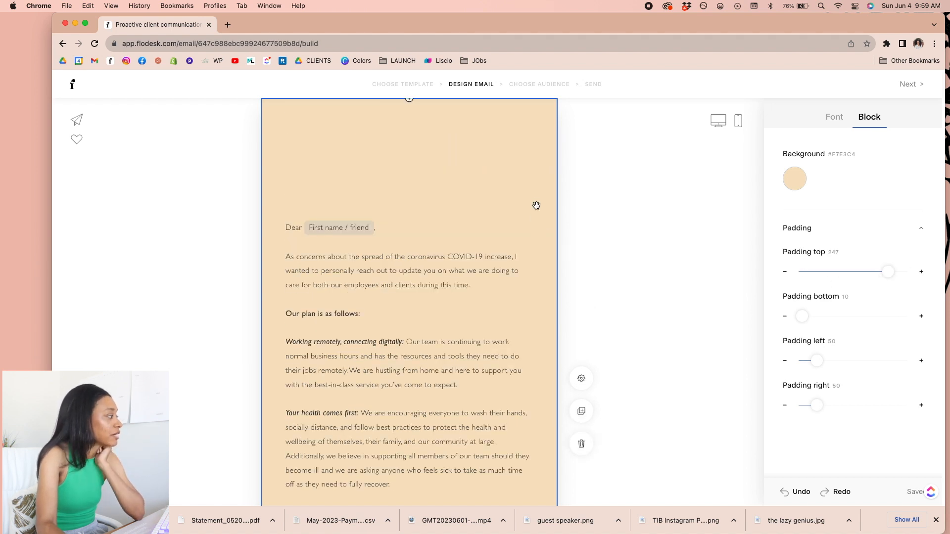
left_click(833, 117)
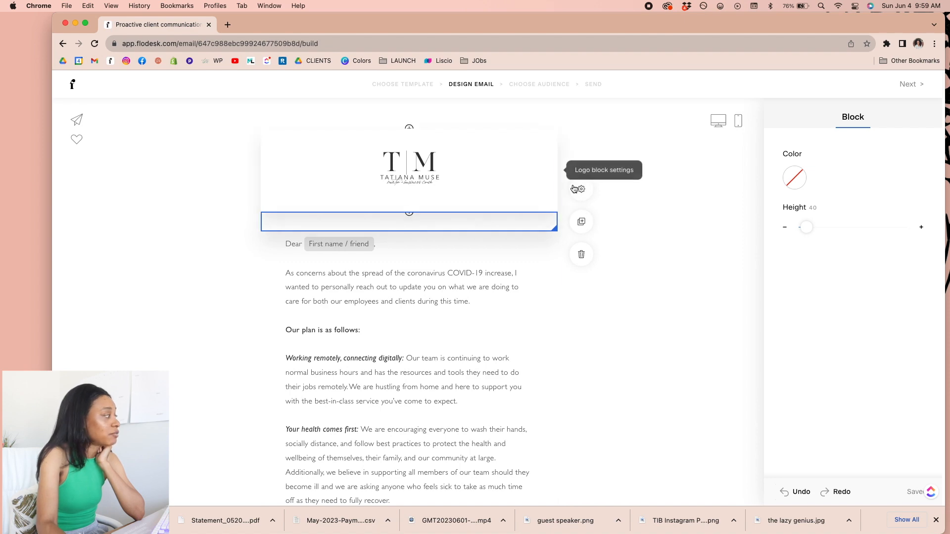
- Bring up the block picker below the letter's closing paragraph
scroll("down", 3)
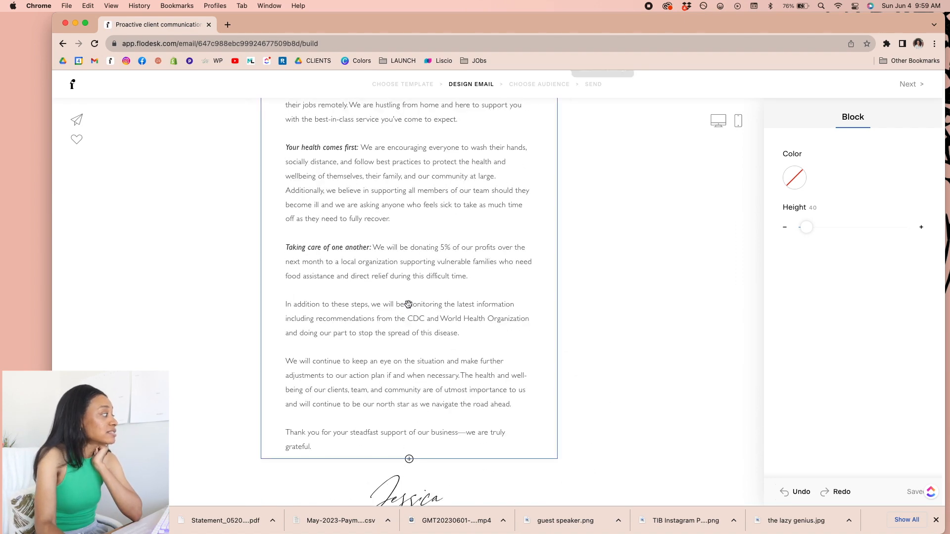
left_click(408, 458)
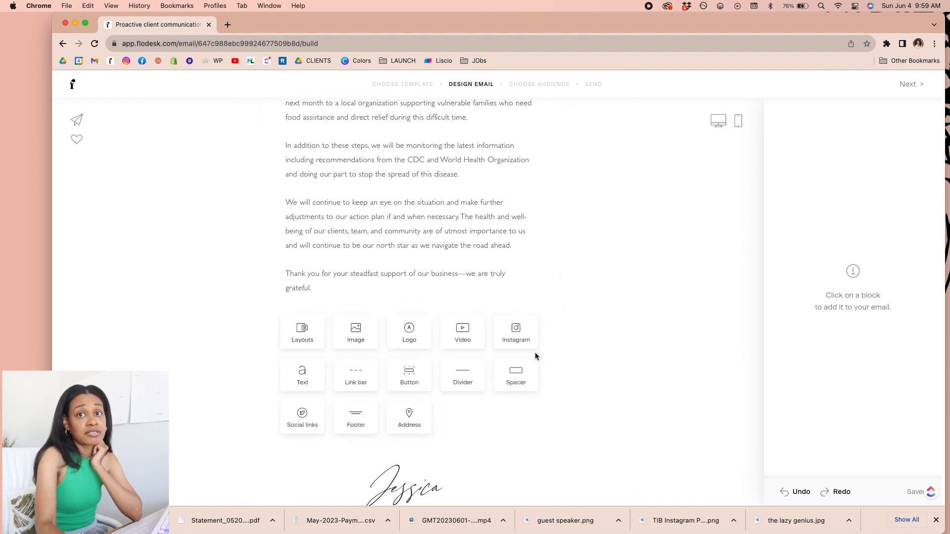
scroll("down", 3)
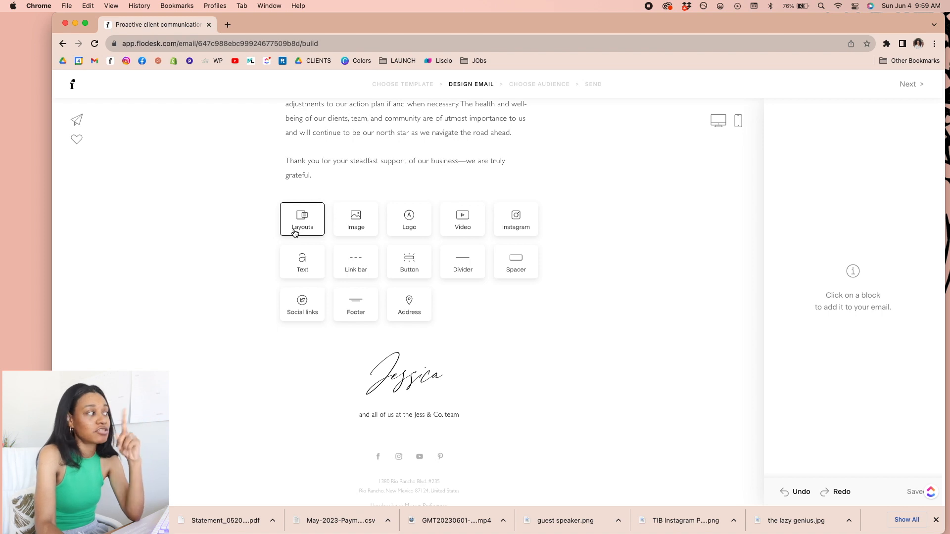
- Insert a layout block, trying the gift design and settling on the handwritten-note photo layout
left_click(303, 220)
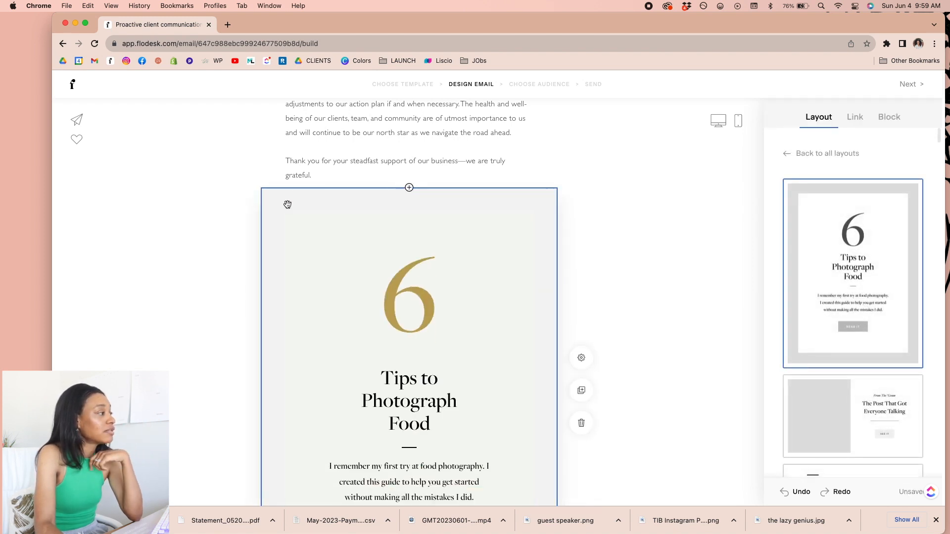
scroll("down", 3)
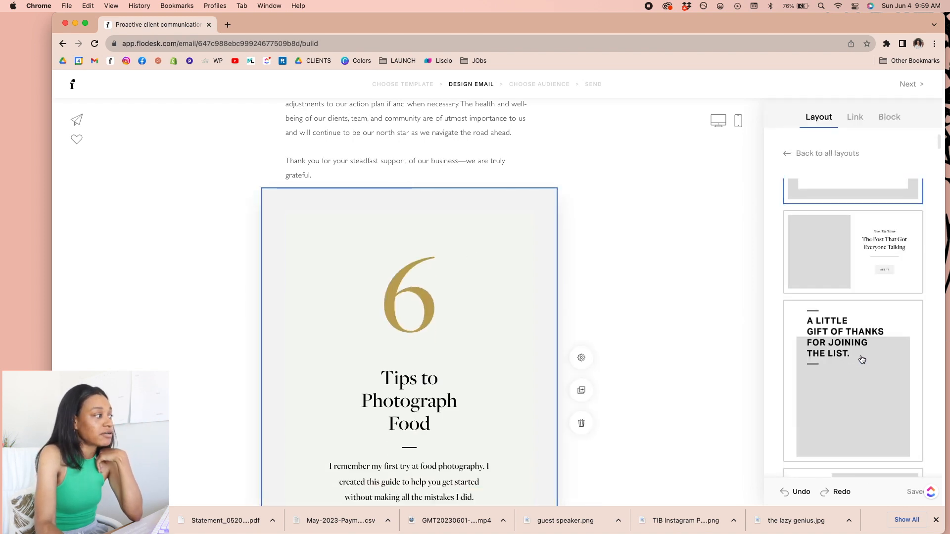
scroll("down", 3)
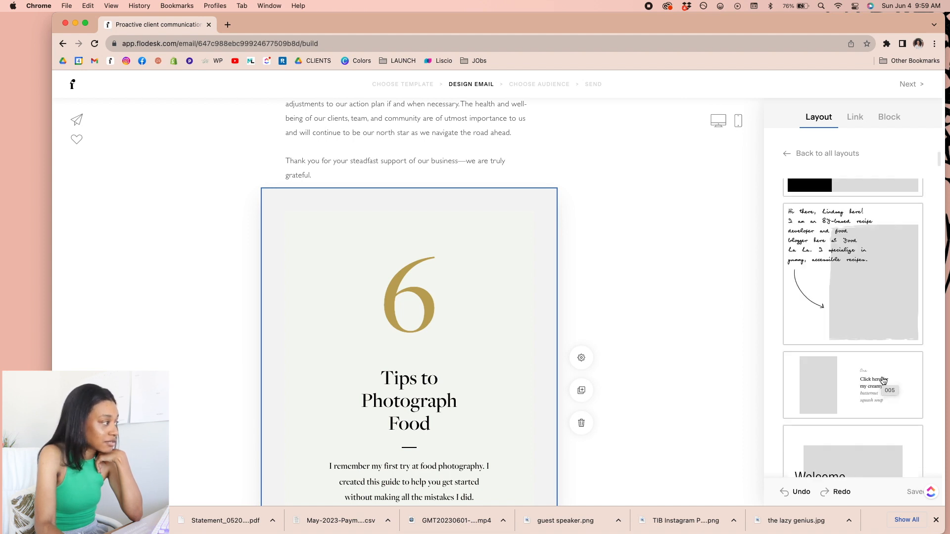
scroll("down", 3)
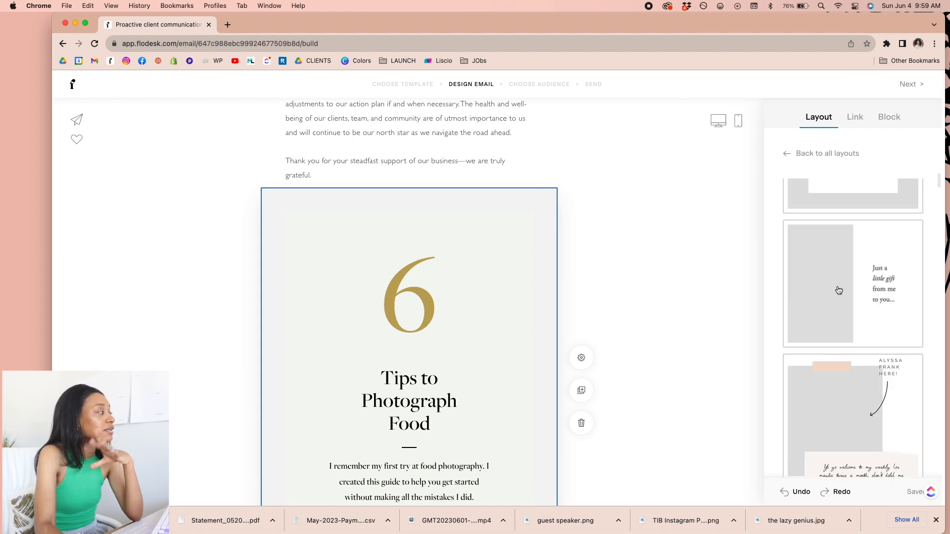
left_click(838, 283)
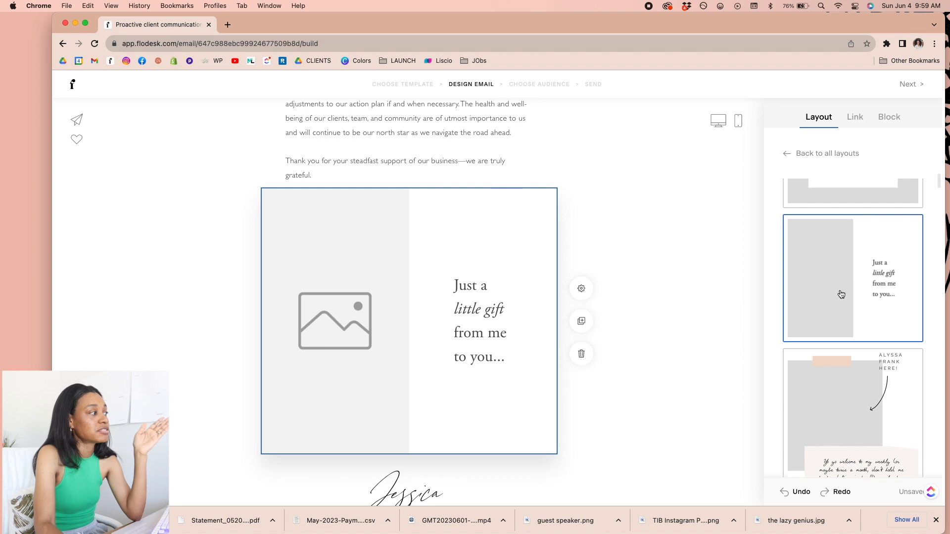
left_click(851, 279)
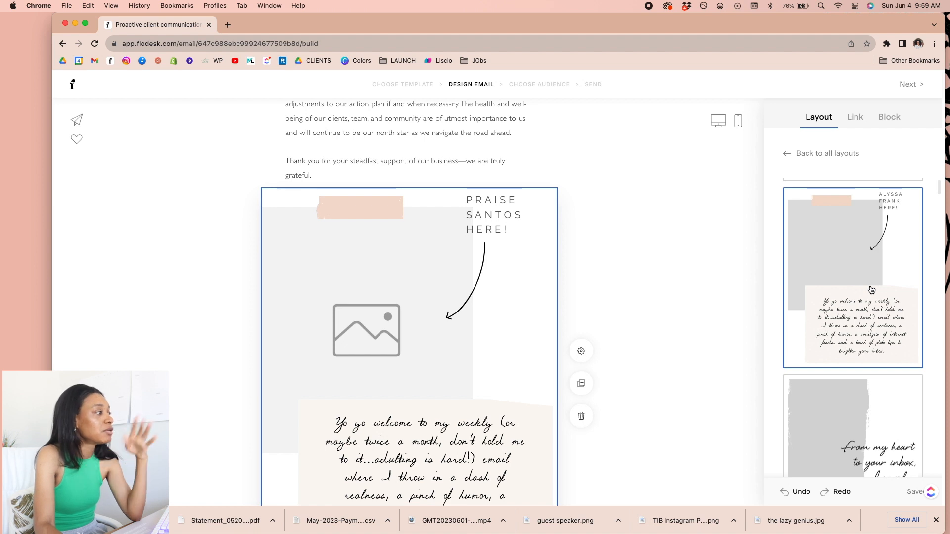
scroll("down", 3)
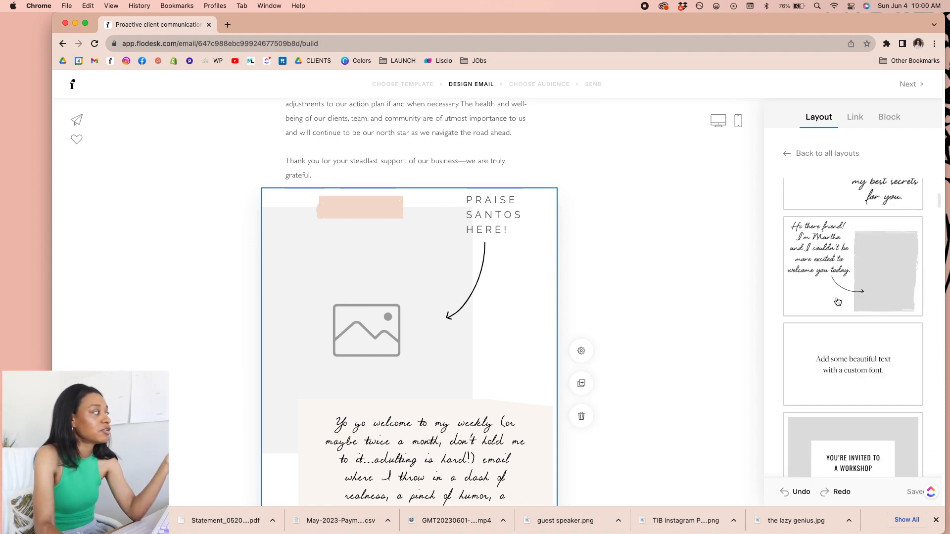
- Apply the script-with-arrow layout and replace its quote with the 'go for it' message, keeping the script font
left_click(852, 278)
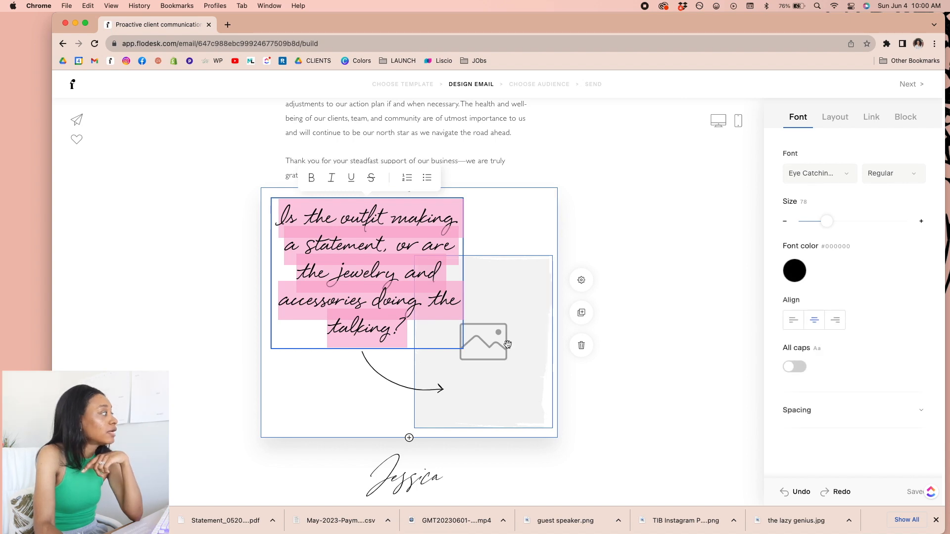
scroll("down", 3)
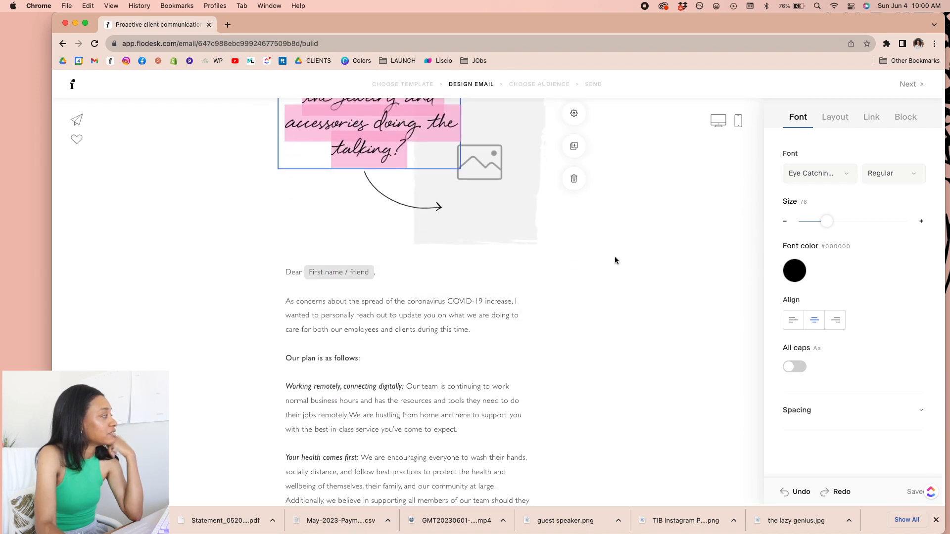
scroll("down", 3)
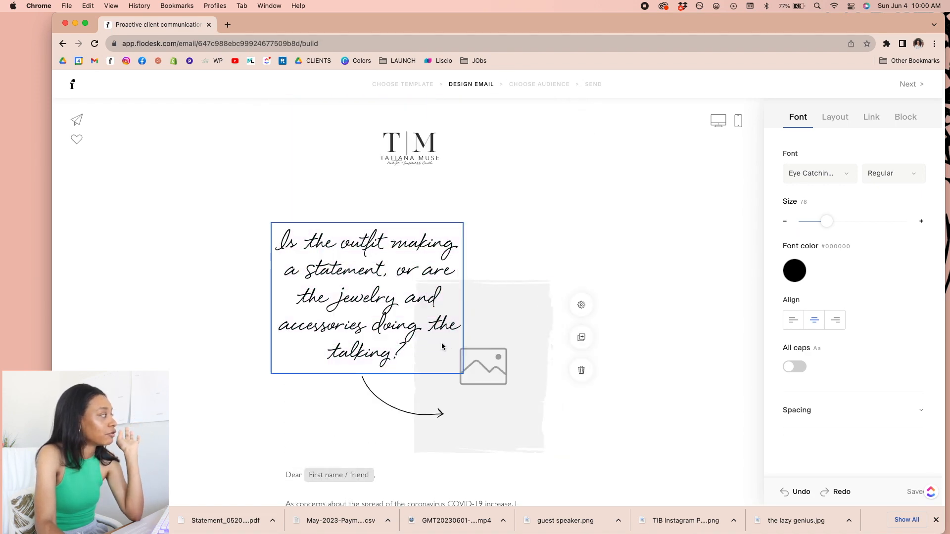
left_click_drag(275, 243, 400, 351)
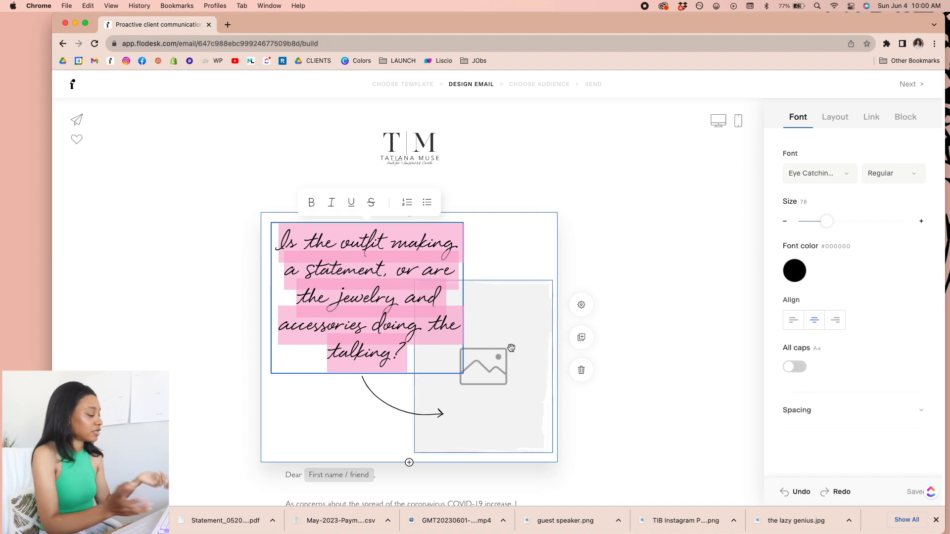
mouse_move(520, 332)
type("Here's to this being the day you decide to go for it!")
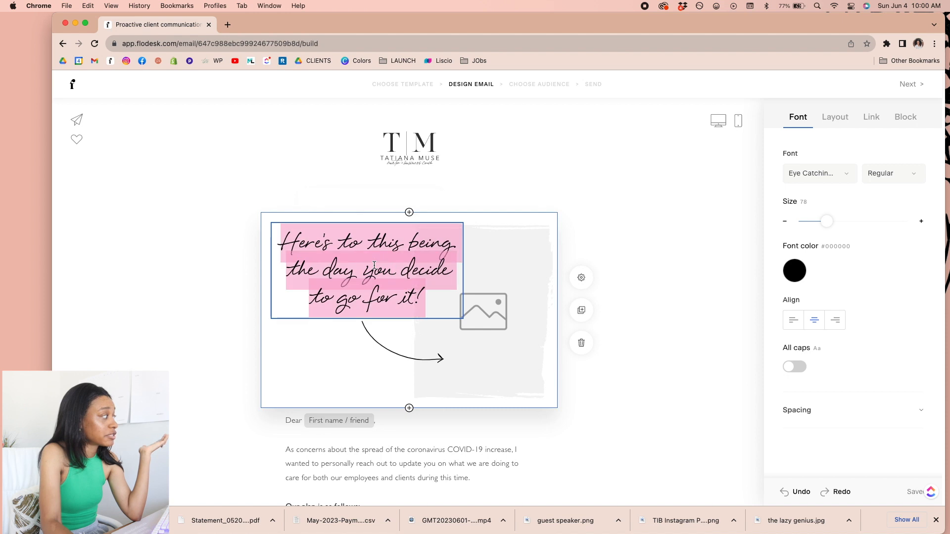
left_click(793, 272)
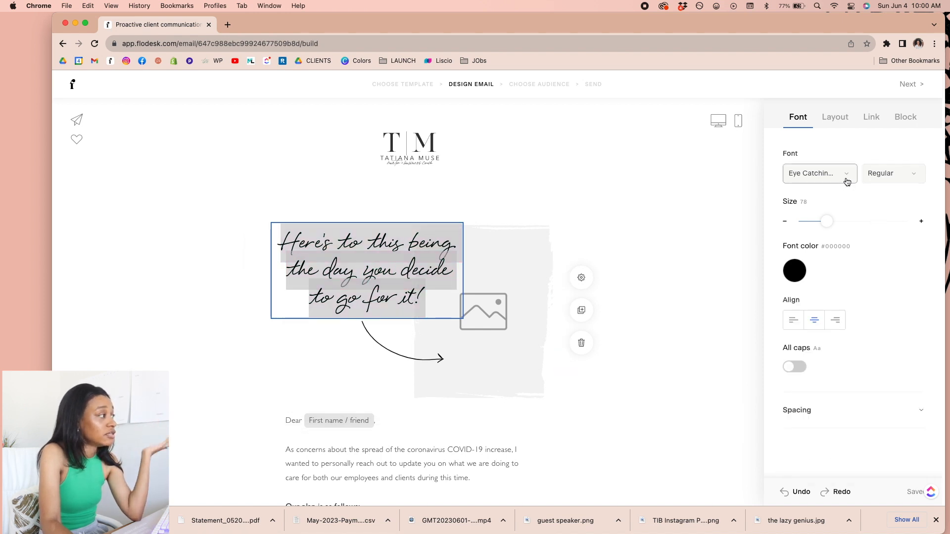
left_click(818, 173)
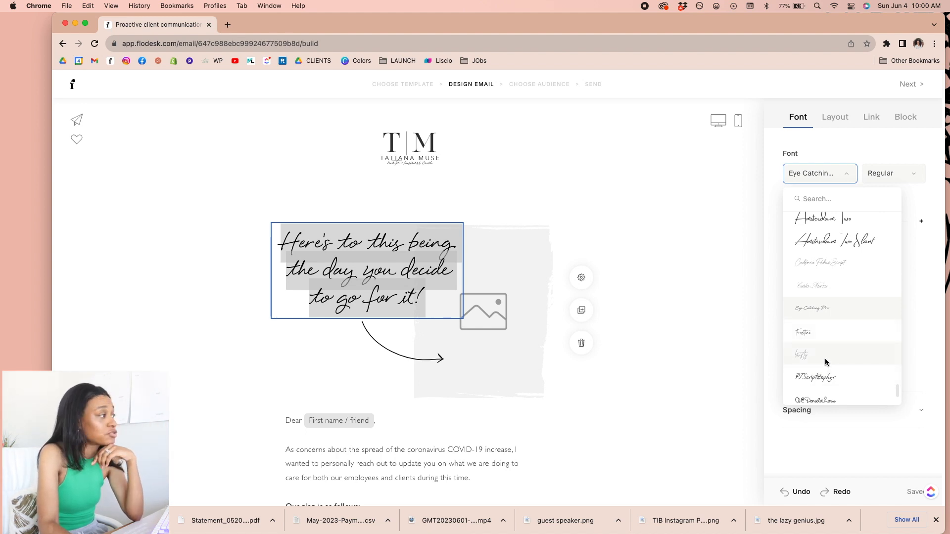
left_click(846, 172)
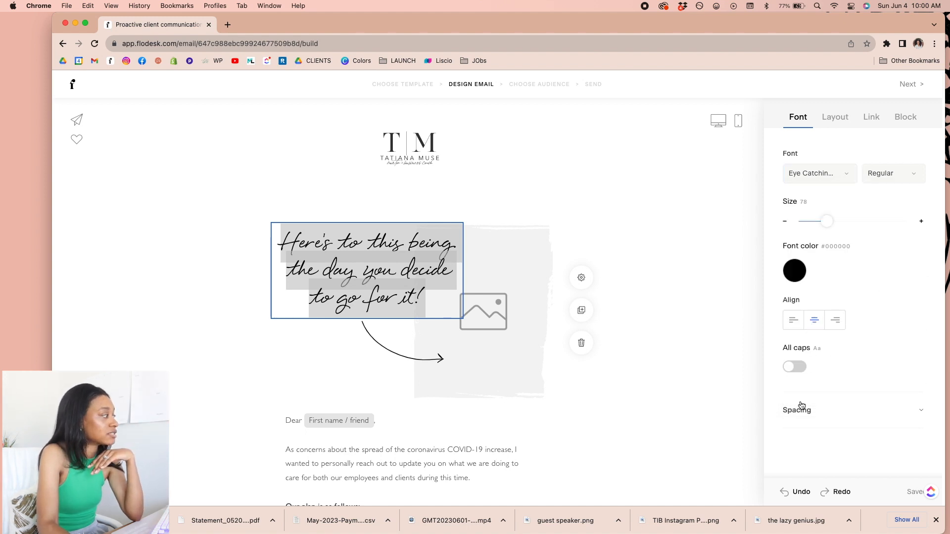
- Upload the portrait photo into the layout and recolour the quote reddish-brown
left_click(483, 311)
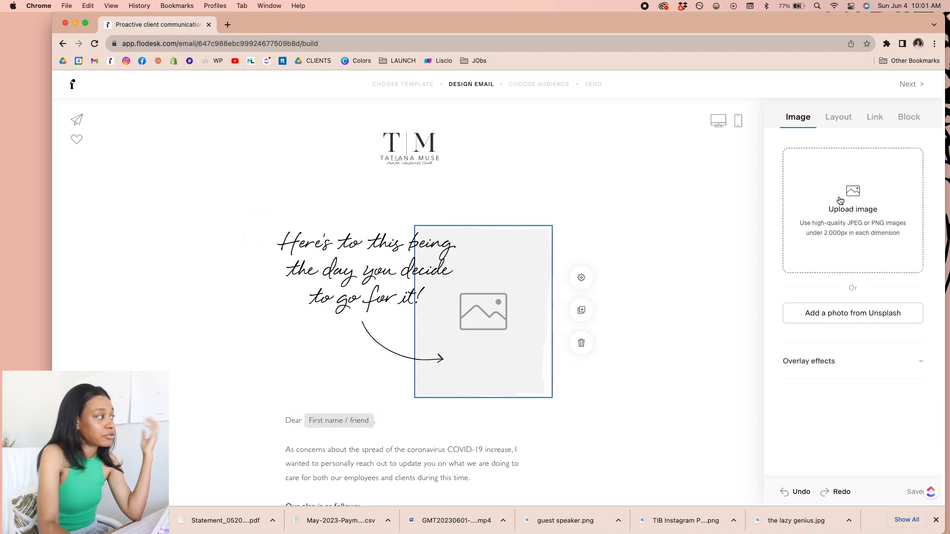
left_click(852, 209)
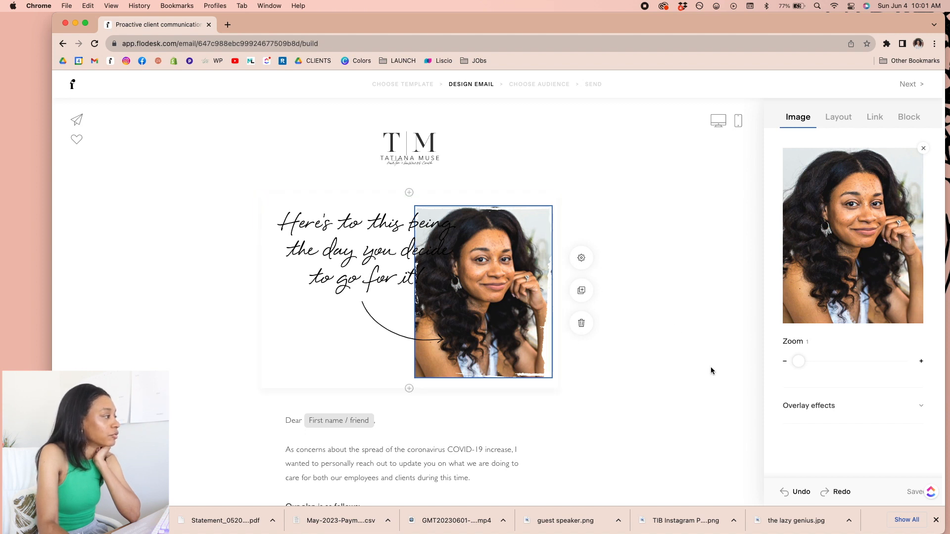
left_click(364, 250)
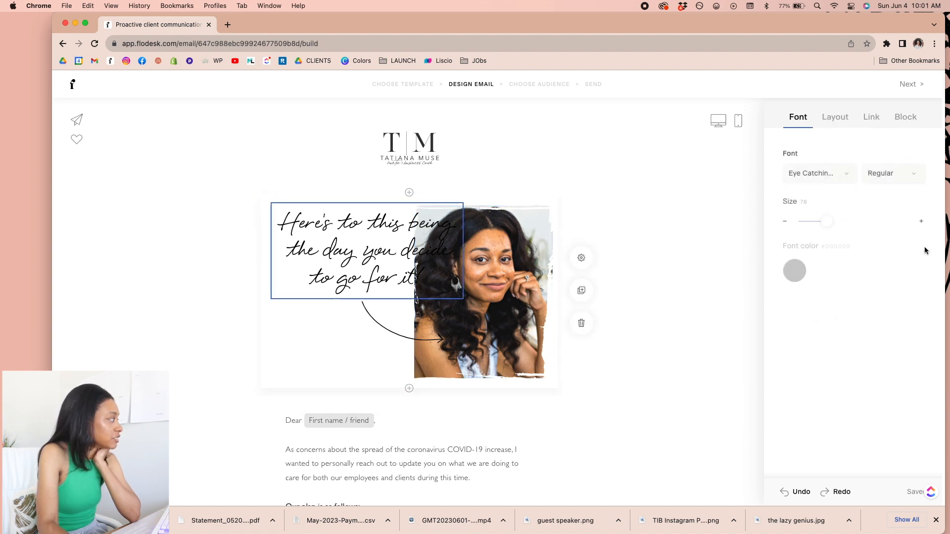
left_click(794, 271)
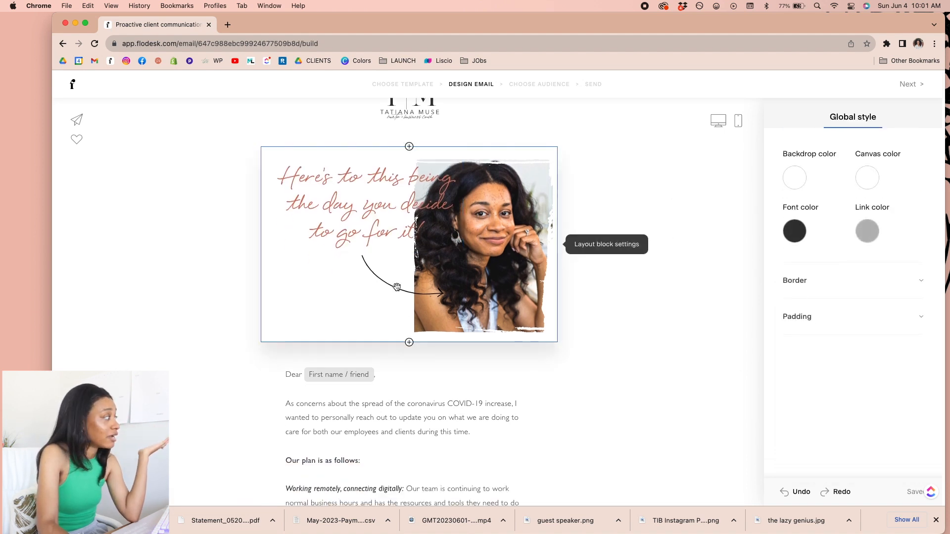
- Adjust the quote-and-photo layout's Block settings, toggling Show arrow and leaving it on
left_click(409, 242)
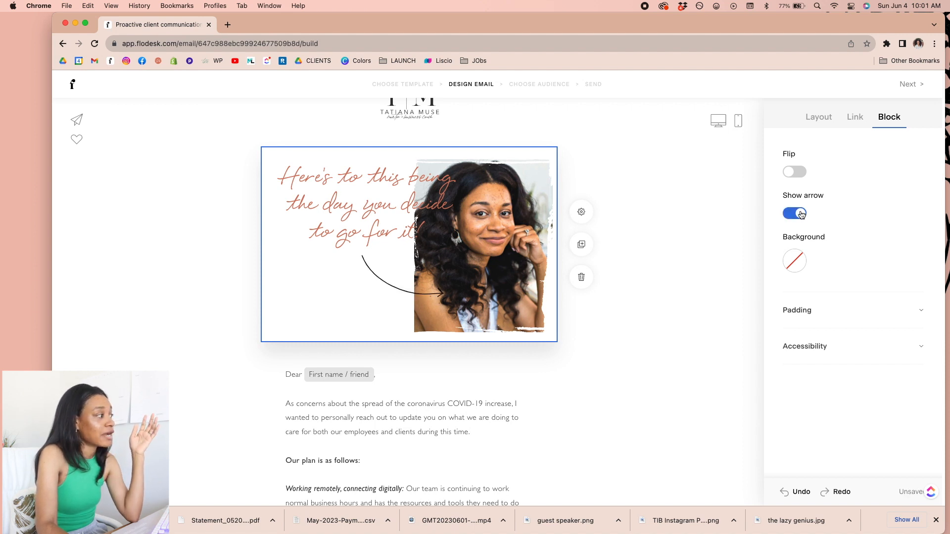
left_click(794, 260)
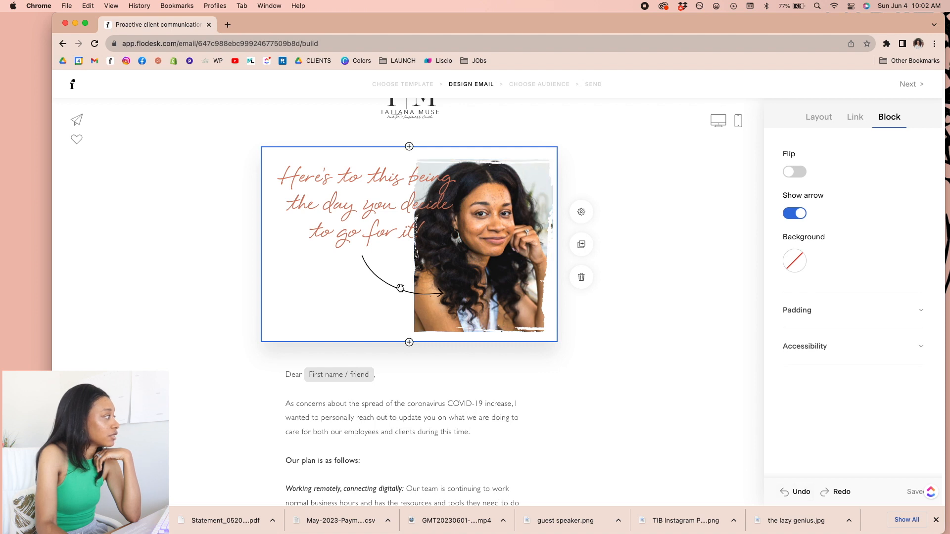
left_click(795, 214)
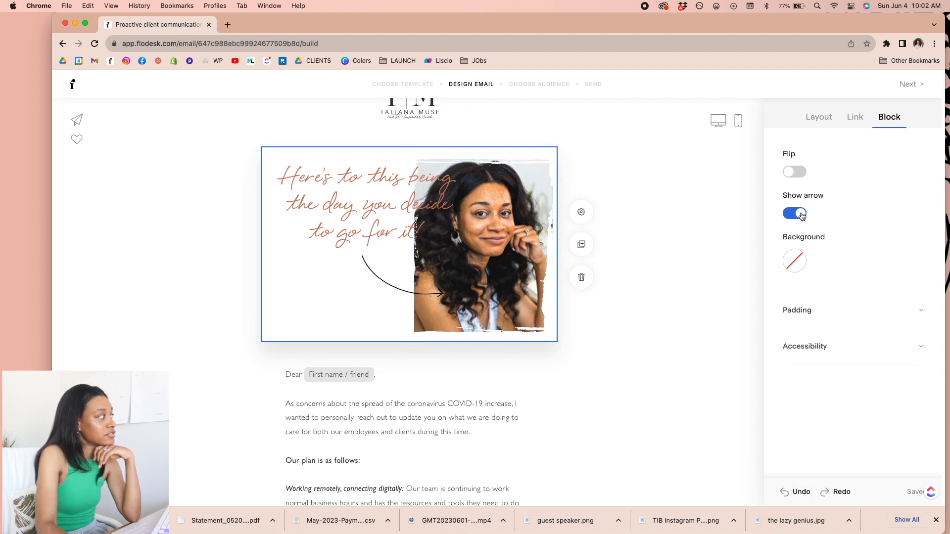
left_click(793, 213)
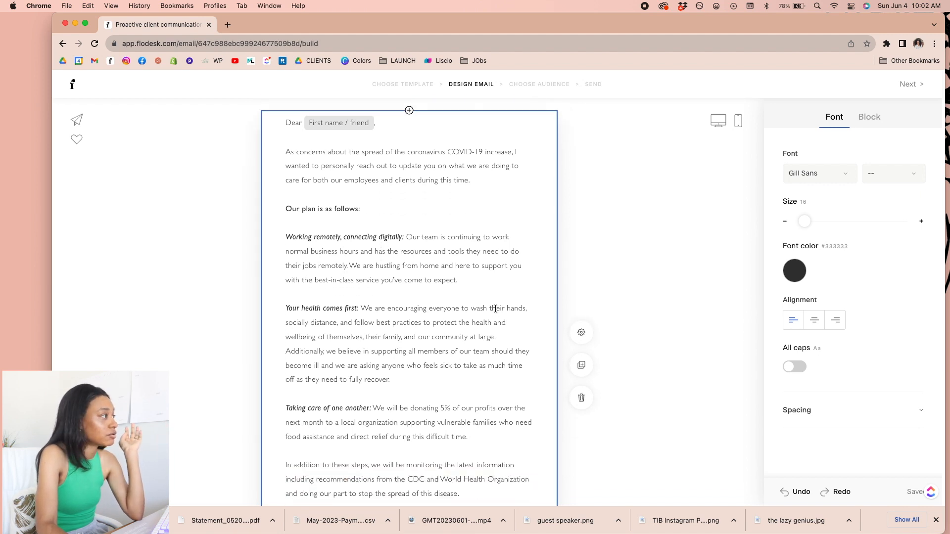
mouse_move(519, 351)
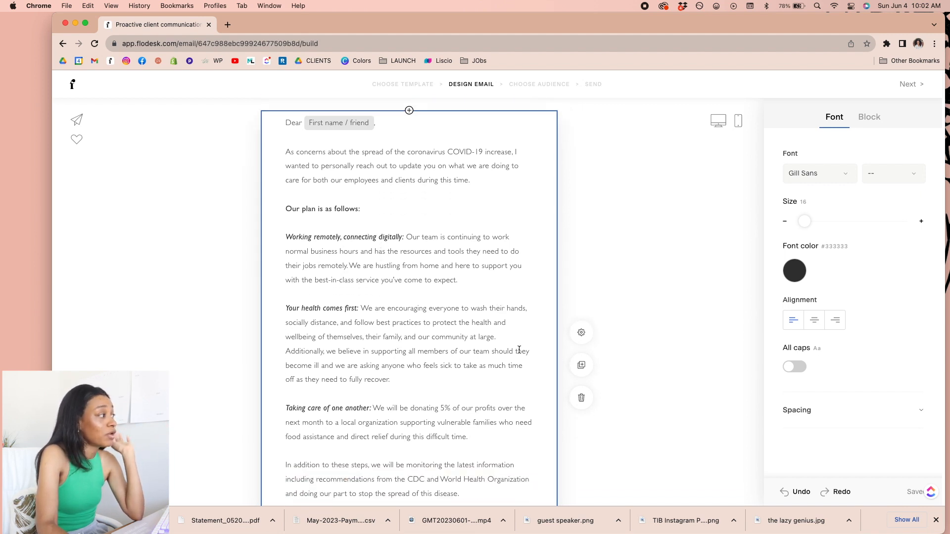
- Change the body text font from Gill Sans to Helvetica under Recent
left_click(818, 173)
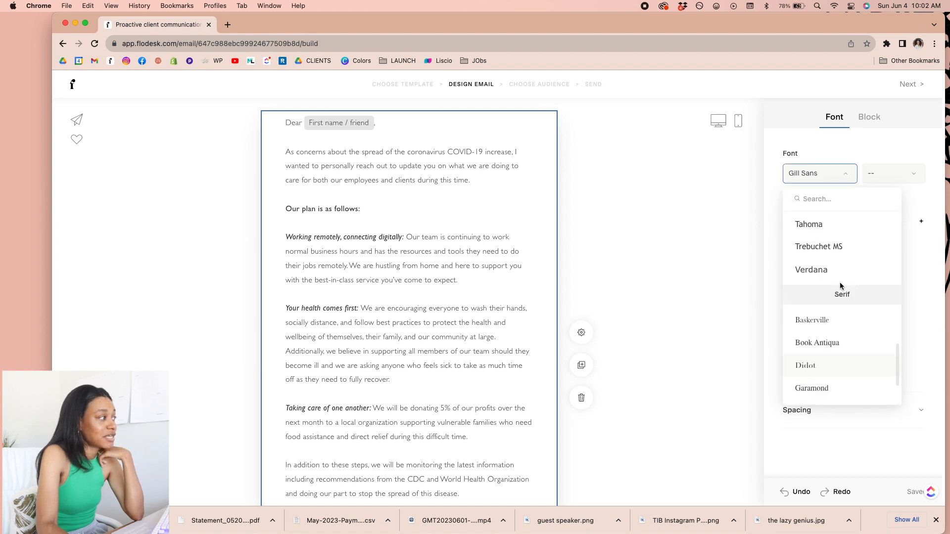
scroll("down", 3)
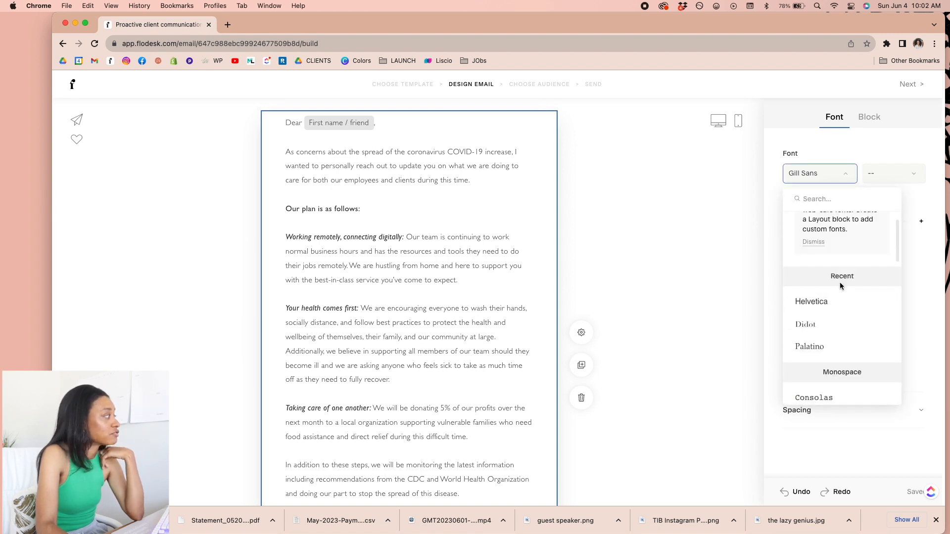
left_click(811, 301)
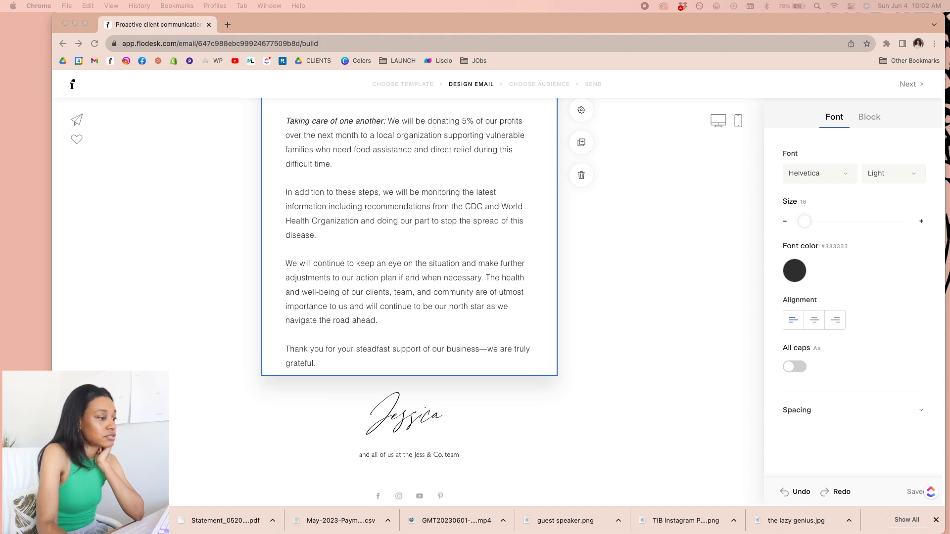
mouse_move(476, 250)
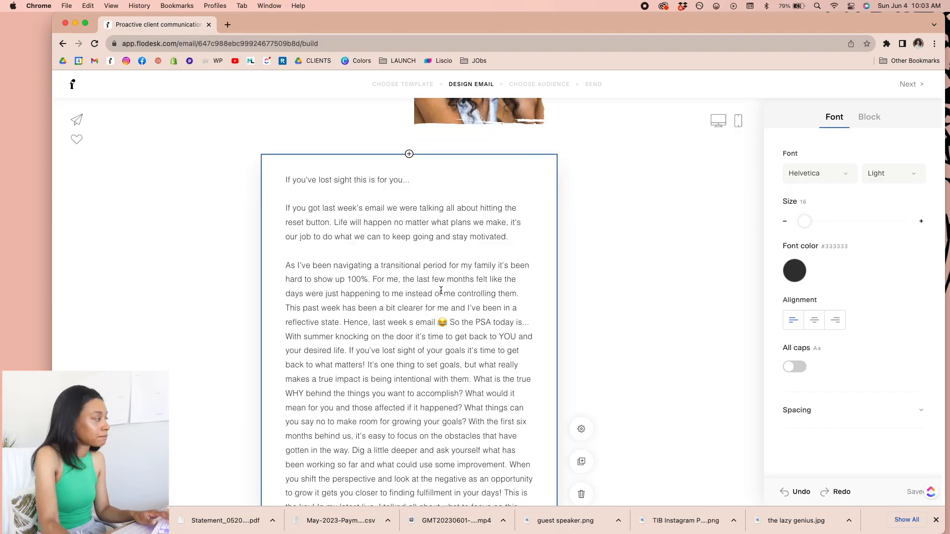
- Select the template body copy to replace it with the new goal-setting message
scroll("down", 3)
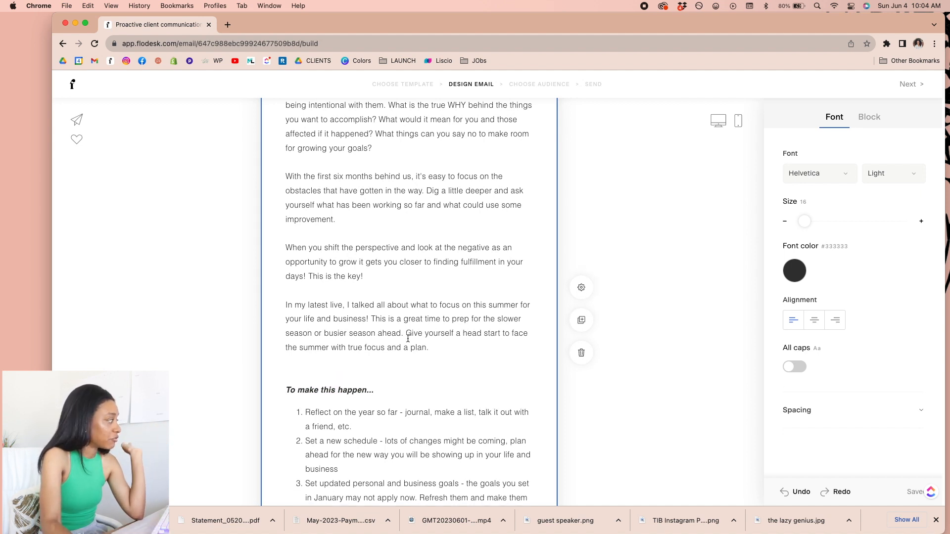
double_click(330, 390)
type("Hey @")
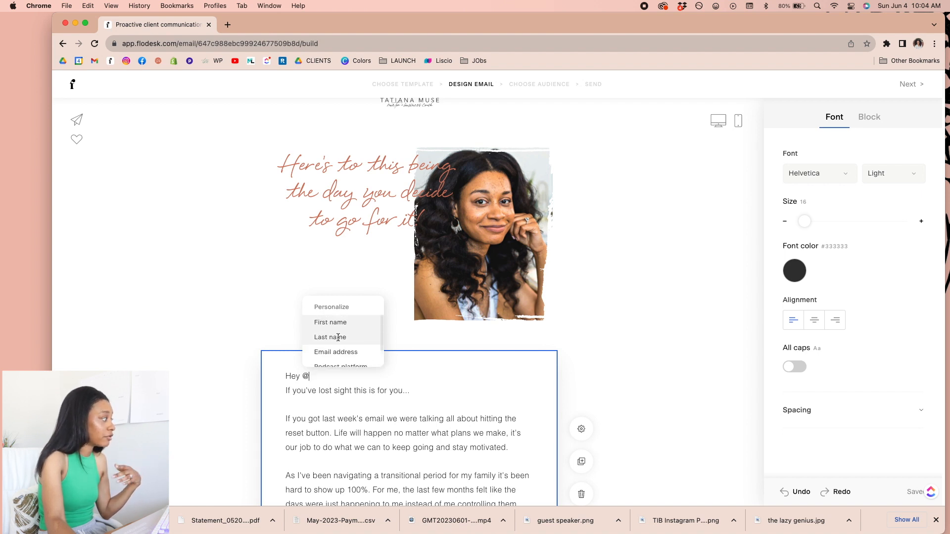
- Insert a First name greeting with 'friend' as fallback, then move below the body copy
scroll("down", 3)
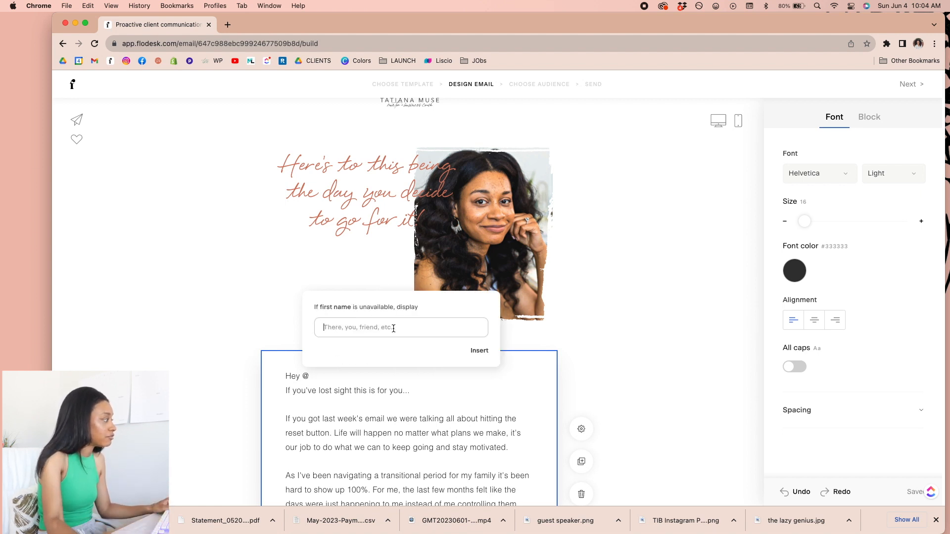
type("friend")
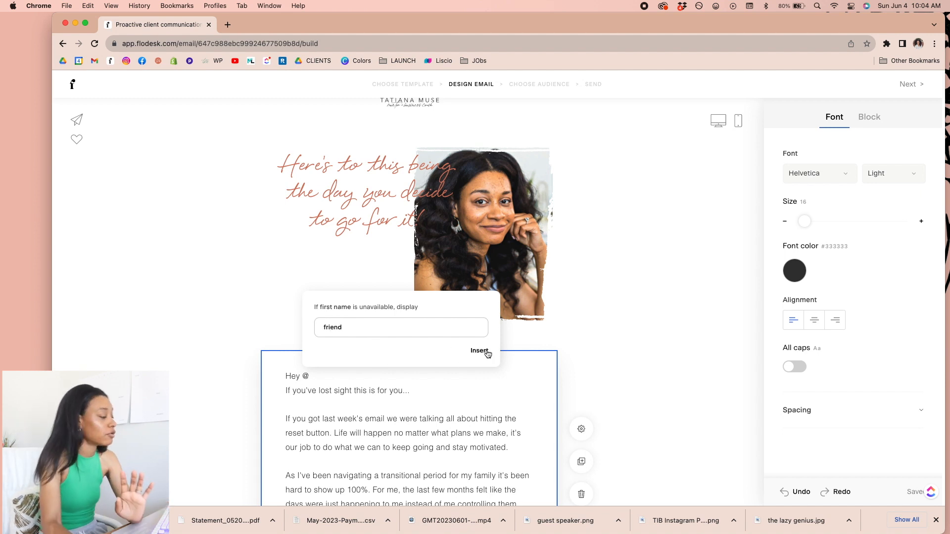
left_click(479, 350)
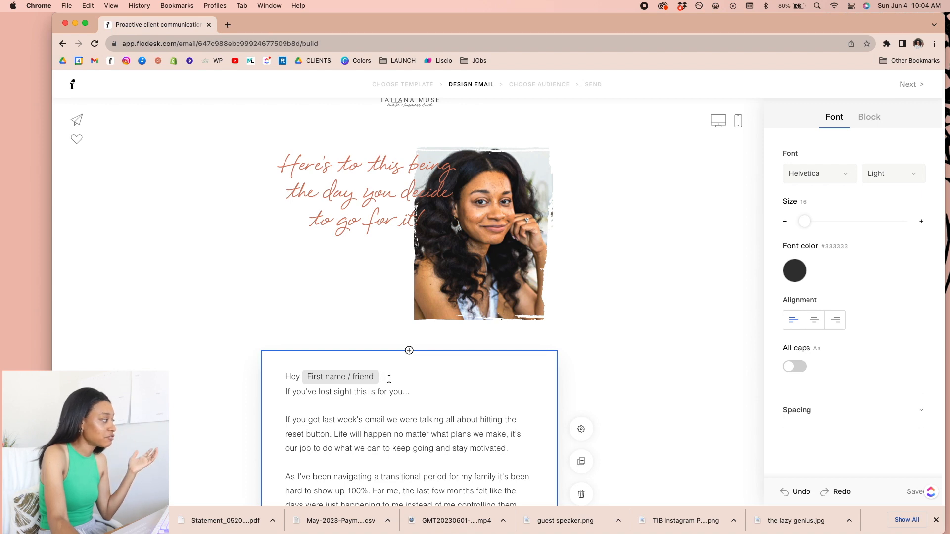
scroll("down", 3)
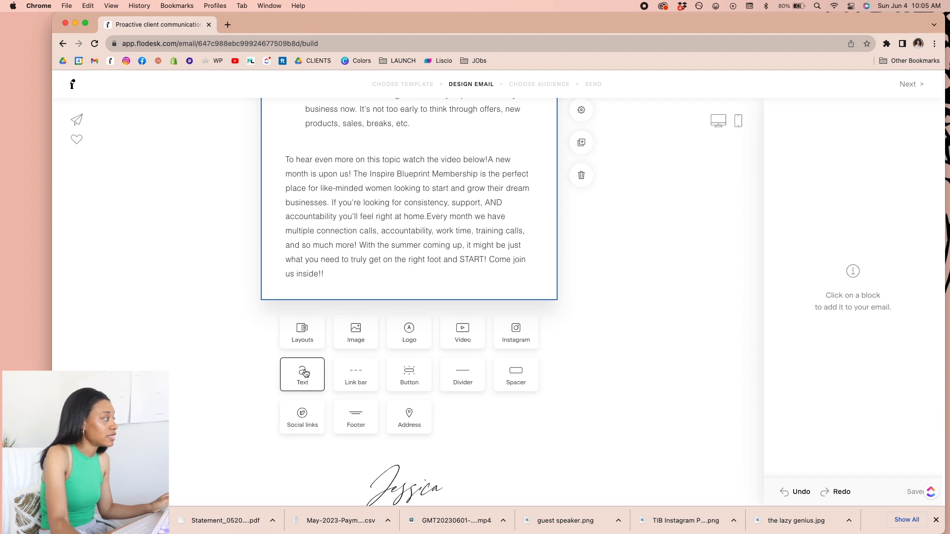
- Add a VIDEO OF THE WEEK text block, size 23, Bold weight, keeping the dark font colour
left_click(302, 374)
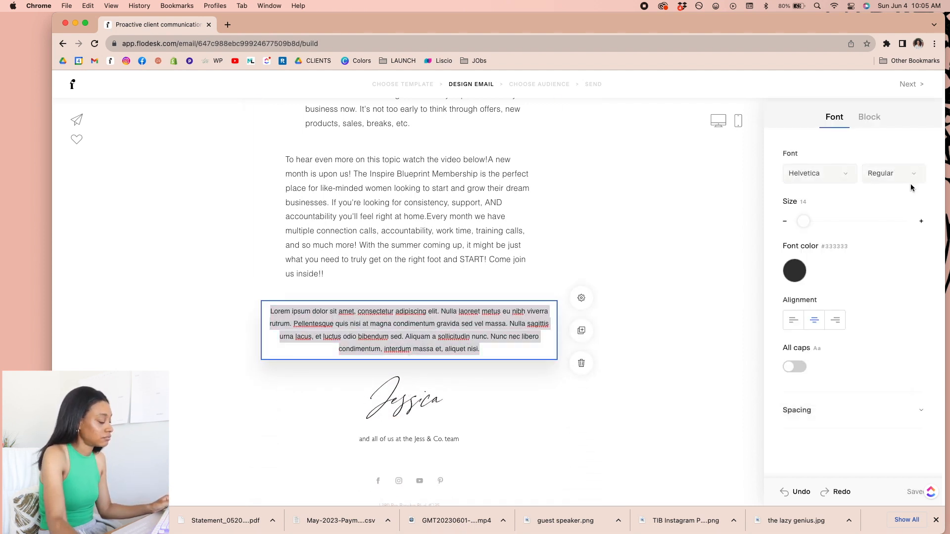
left_click(817, 173)
type("VIDEO OF THE WEEK")
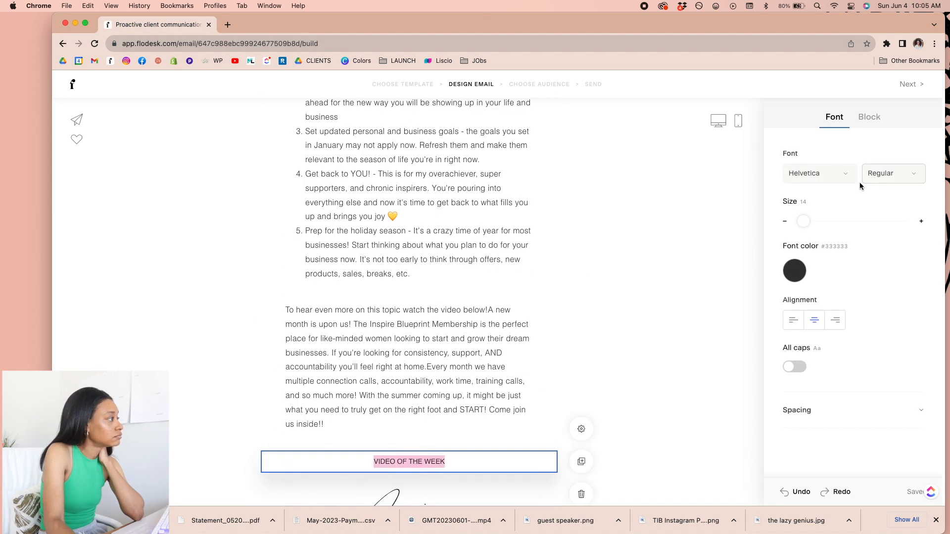
left_click_drag(803, 221, 806, 220)
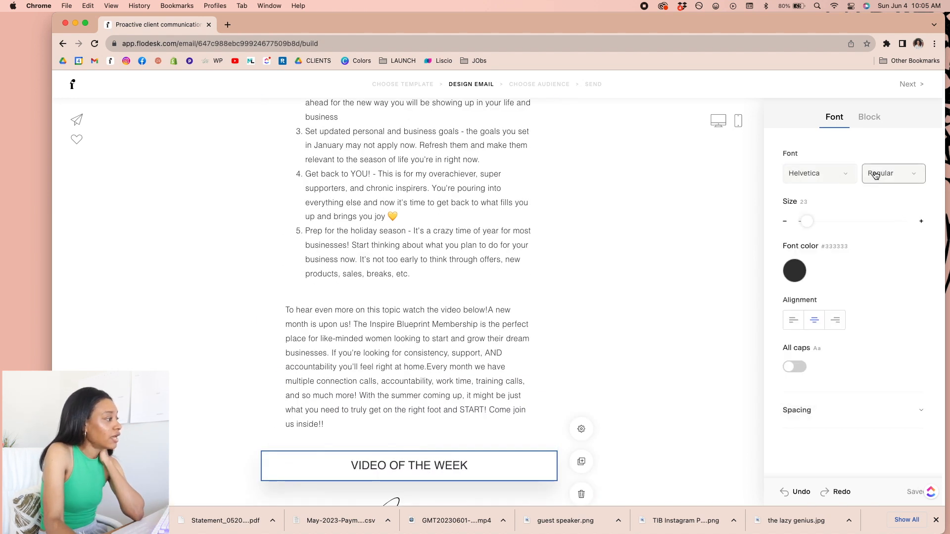
left_click(892, 173)
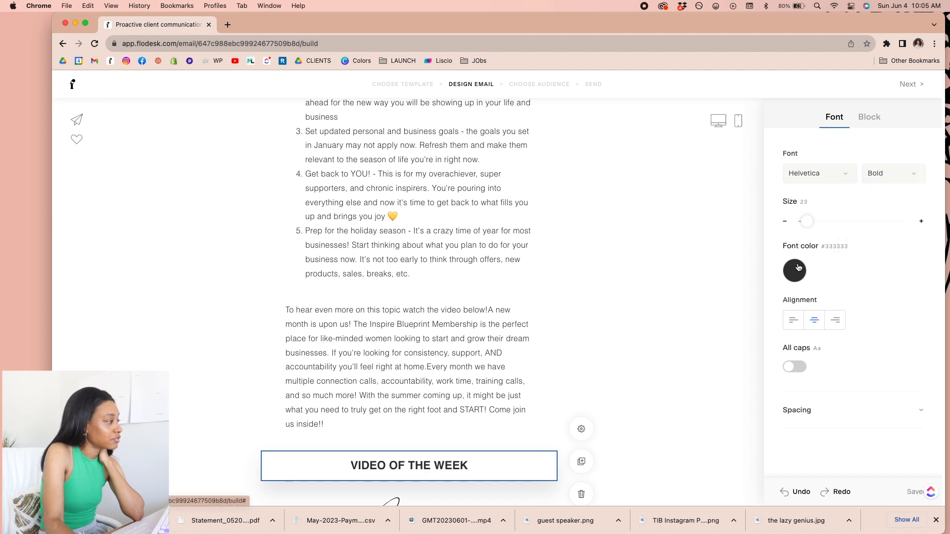
left_click(795, 270)
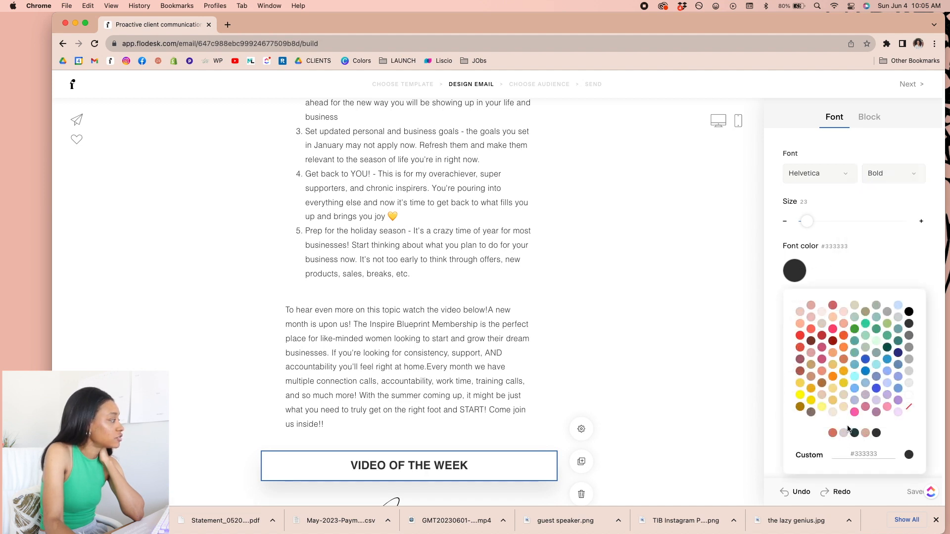
left_click(854, 432)
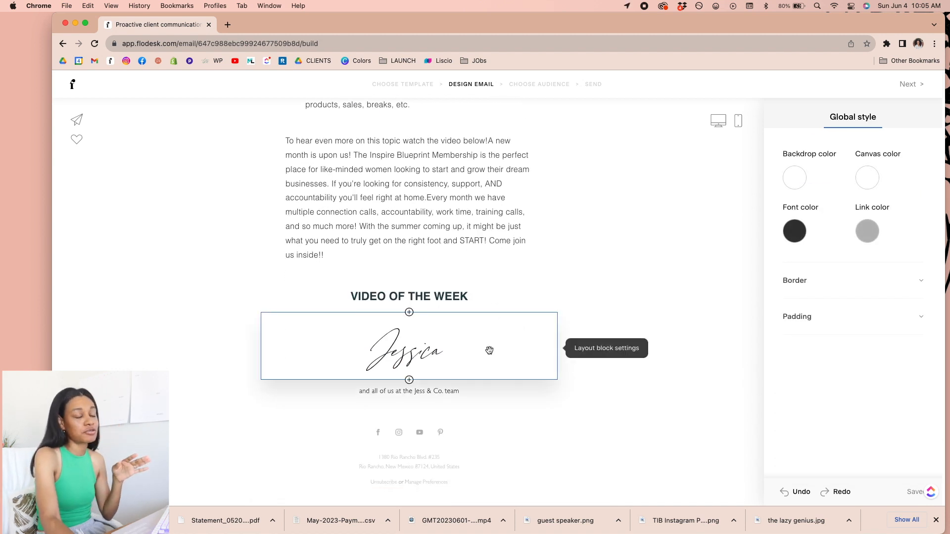
- Rewrite the script signature with the new name in the Misty font
left_click(409, 351)
type("-Tatiana")
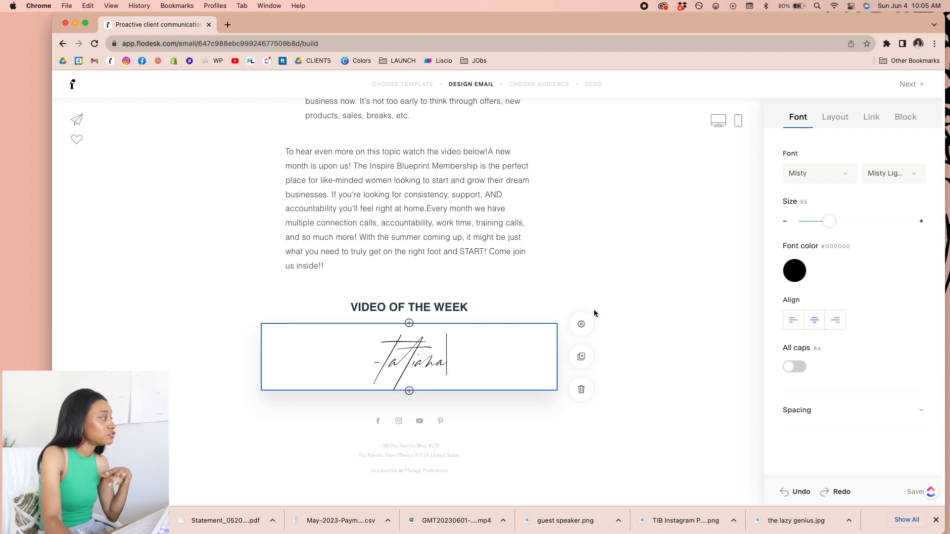
left_click(408, 391)
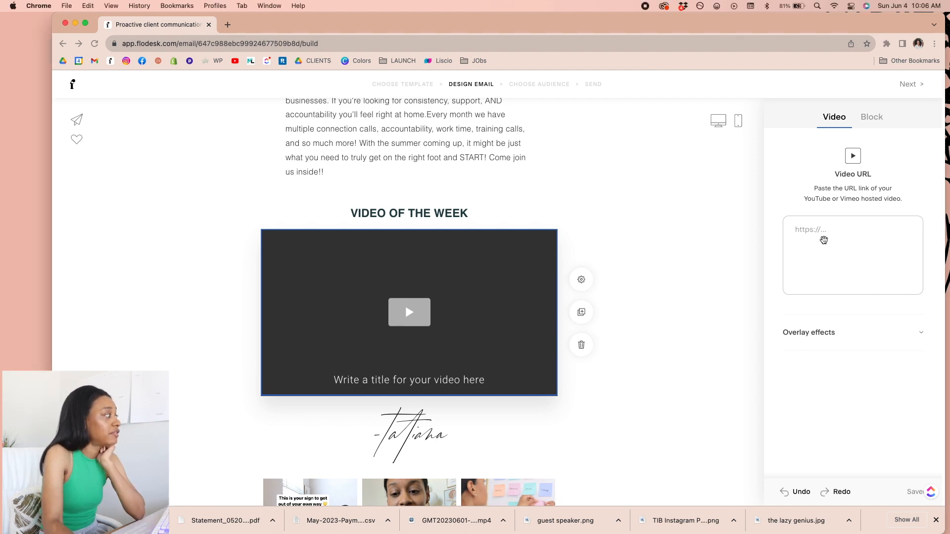
- Embed the YouTube Q+A Part 2 video by URL and add a Text block above it
type("https://www.youtube.com/watch?v=Ws8oPO3WHsM")
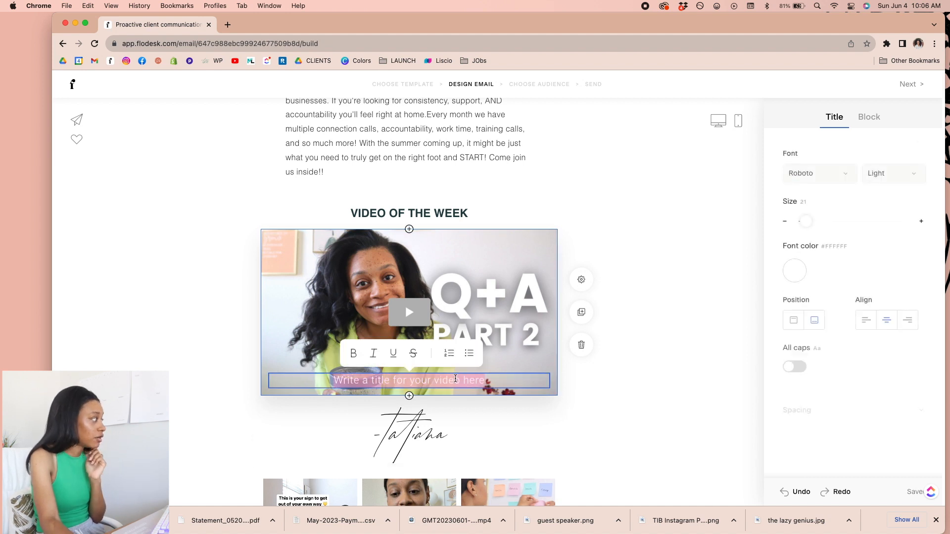
left_click(693, 327)
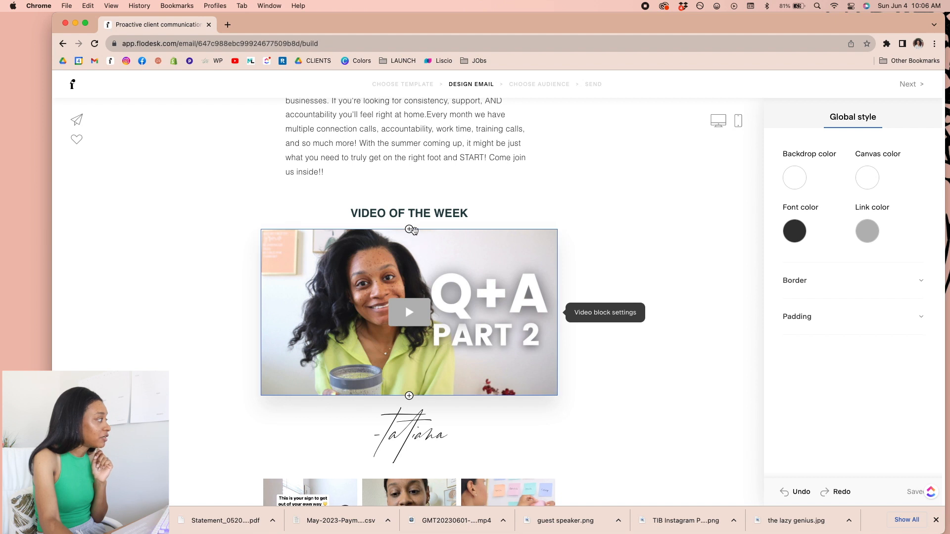
left_click(409, 229)
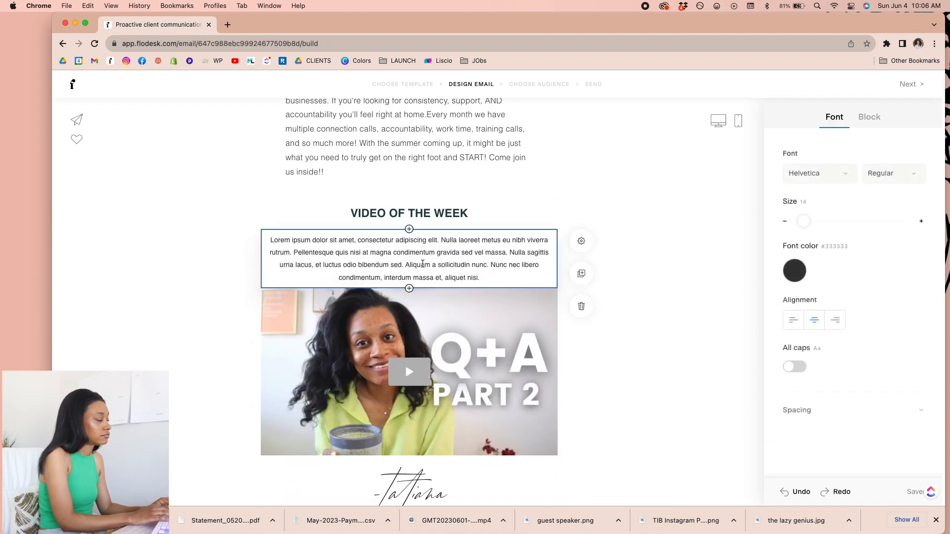
- Write the 'This is great video for you to...' intro and duplicate it below the video
type("This is a")
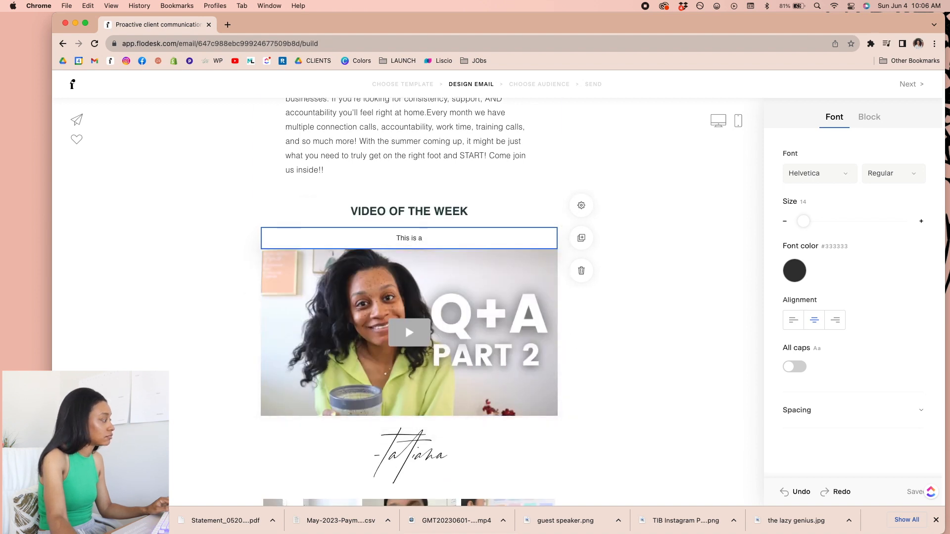
type("great video for you to finally get your business questions answered!!")
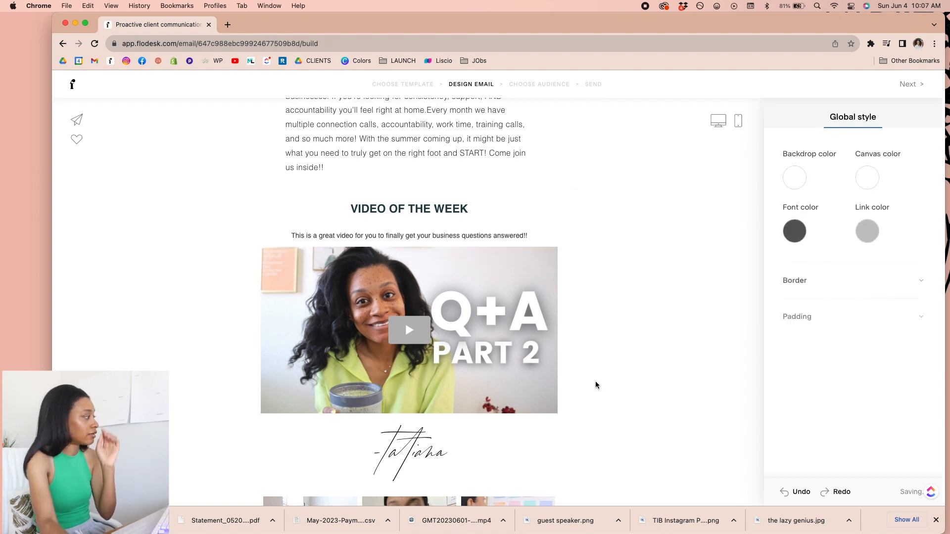
scroll("down", 3)
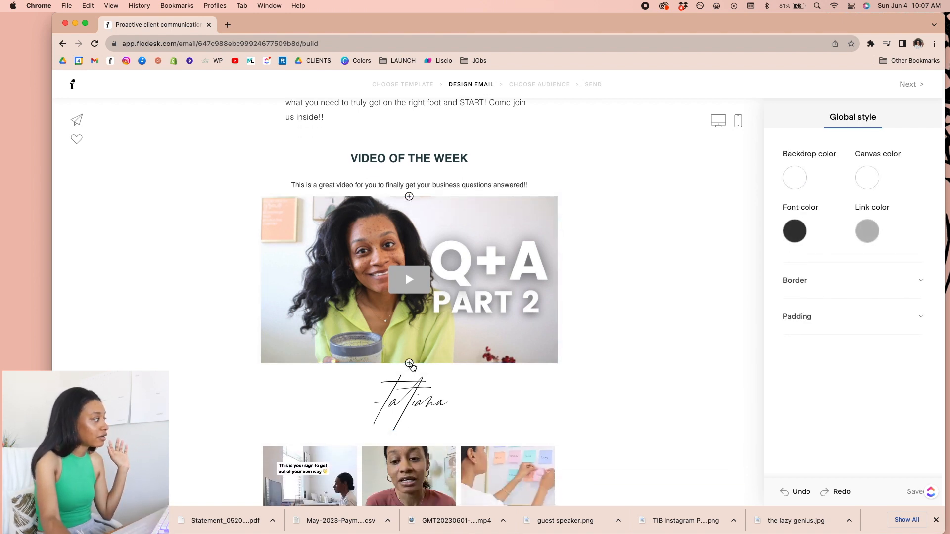
left_click(409, 185)
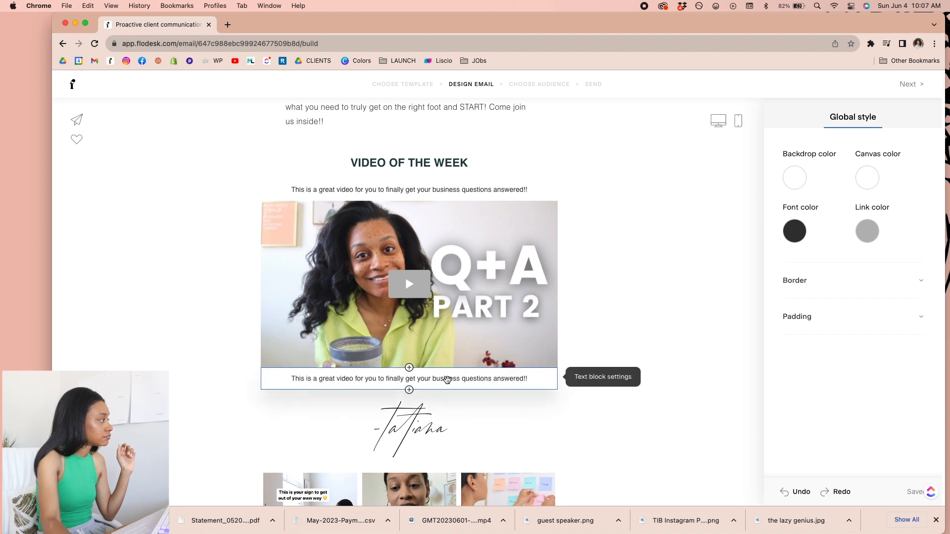
- Rewrite the copied line below the video as 'Have an amazing week!'
left_click(409, 378)
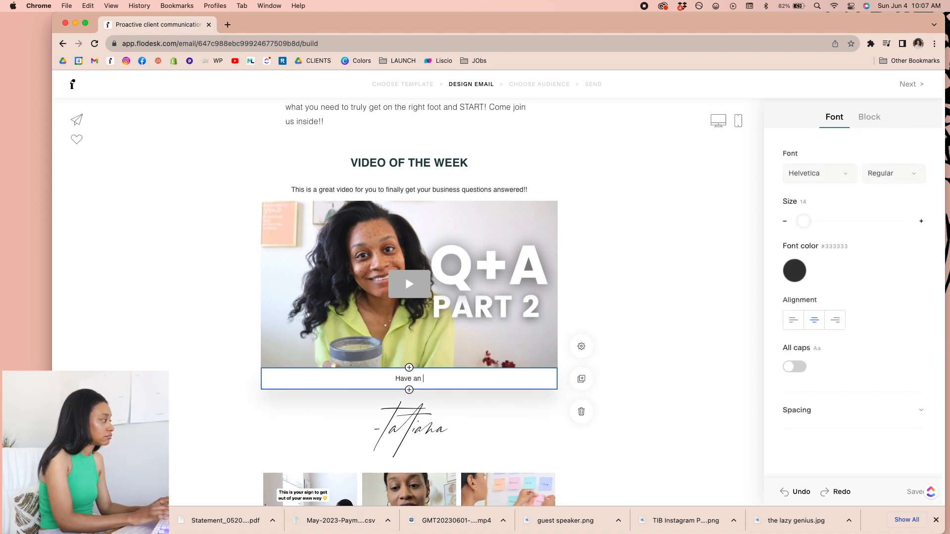
type("amazing week!")
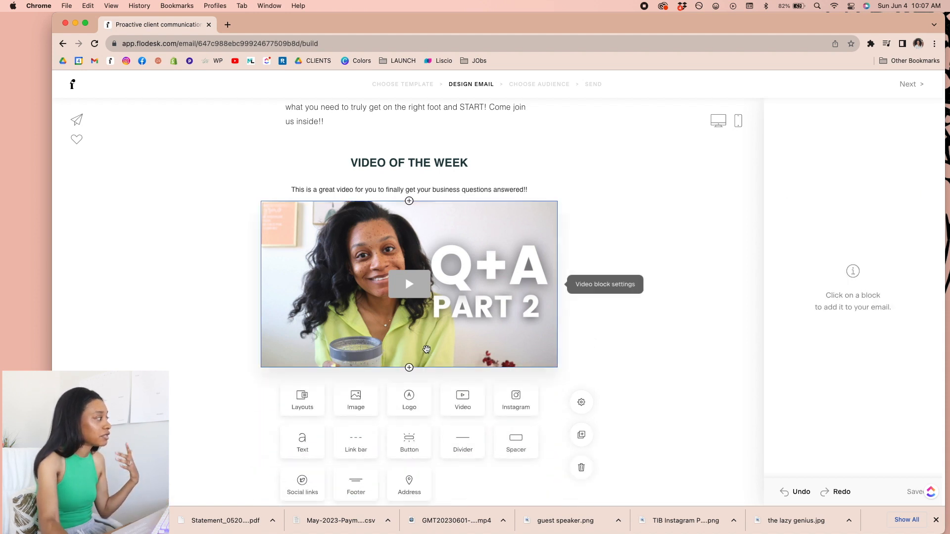
scroll("down", 3)
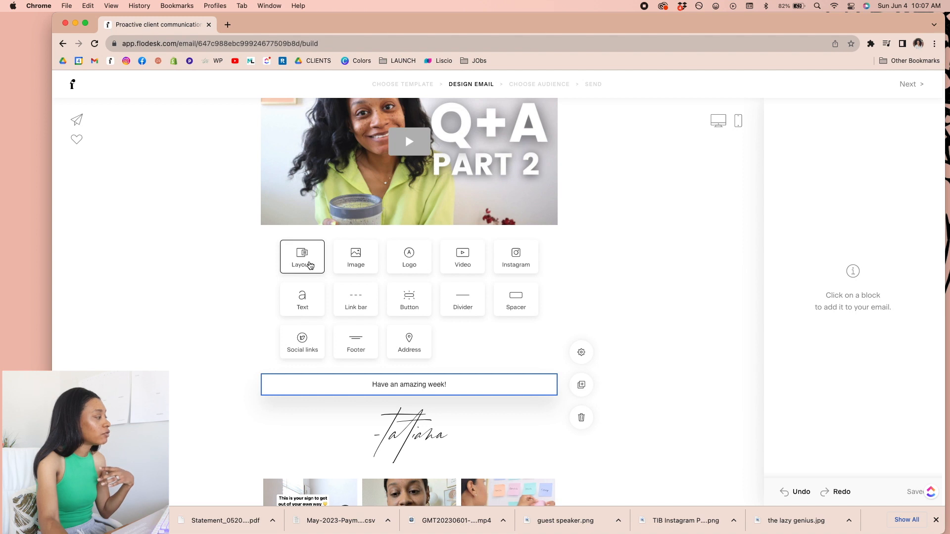
- Insert the '25% off' promo layout from Layouts below the video
left_click(303, 257)
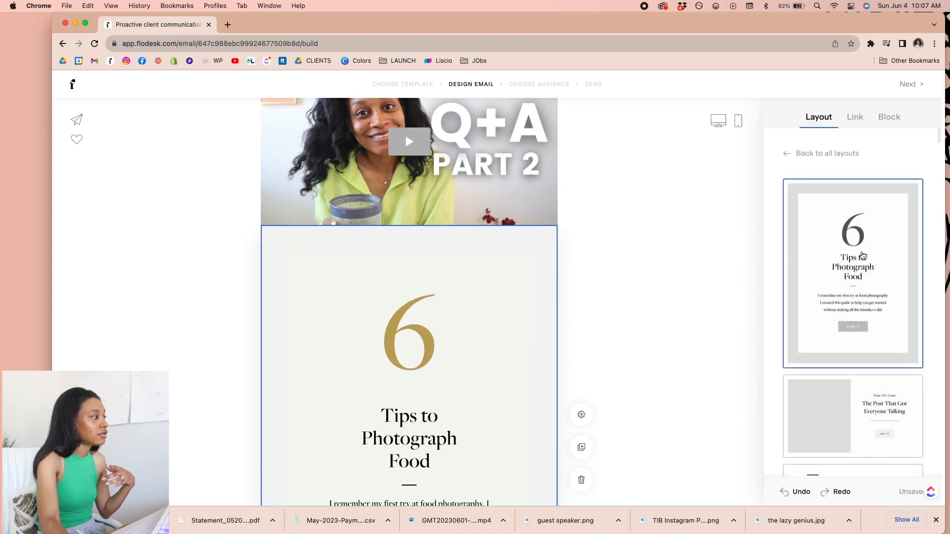
scroll("down", 3)
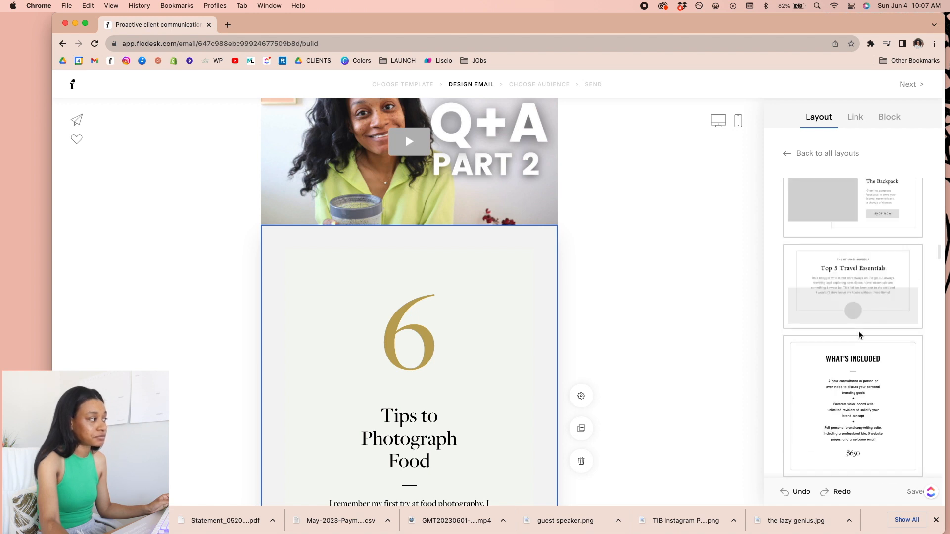
scroll("down", 3)
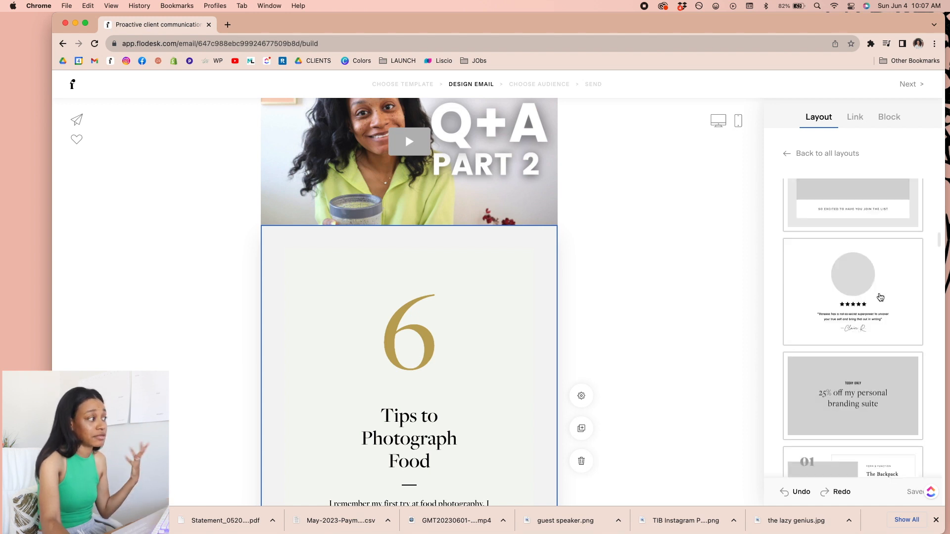
scroll("down", 3)
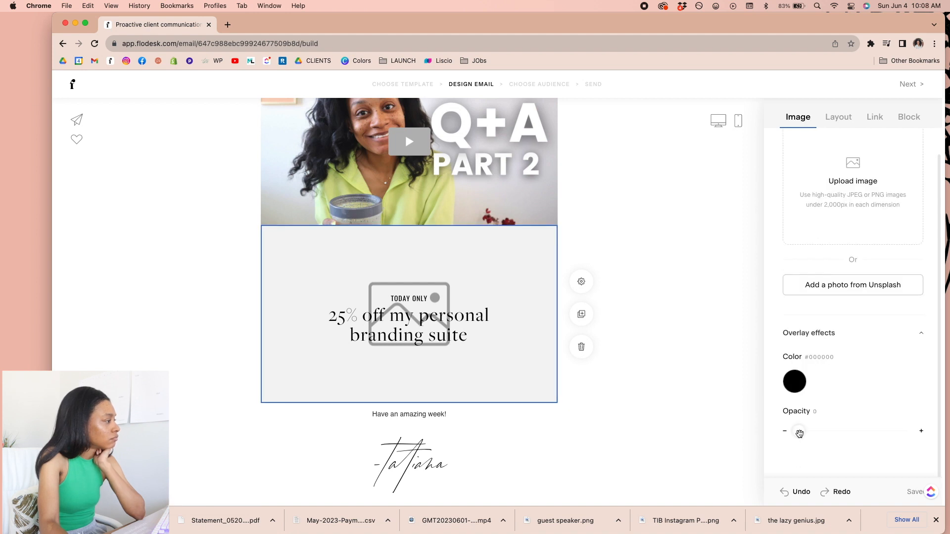
- Set the promo overlay opacity to 1 with a light mauve colour
left_click_drag(800, 431, 908, 431)
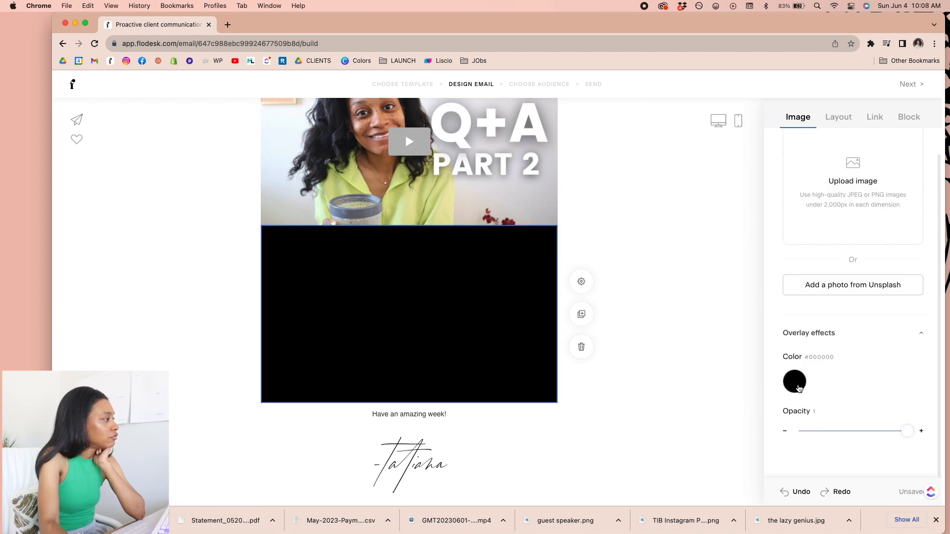
left_click(793, 382)
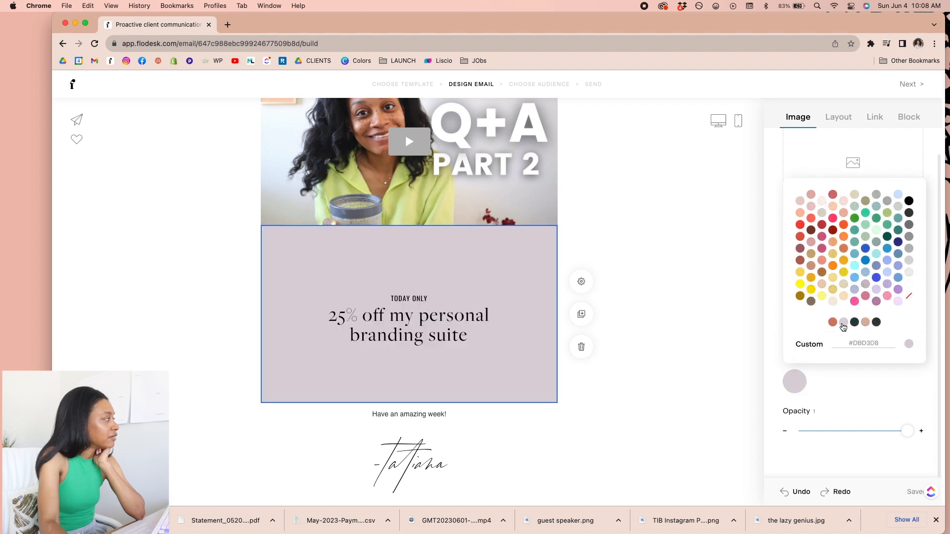
left_click(409, 325)
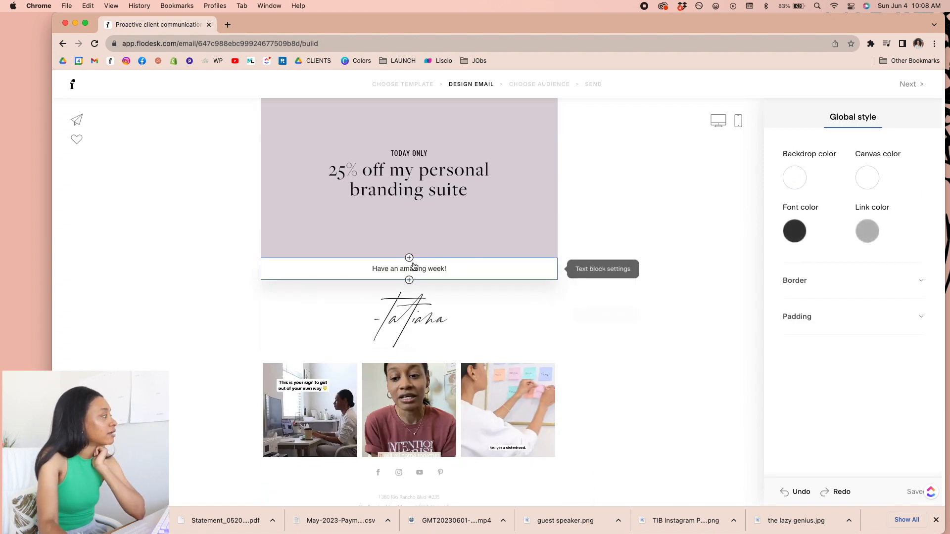
scroll("down", 3)
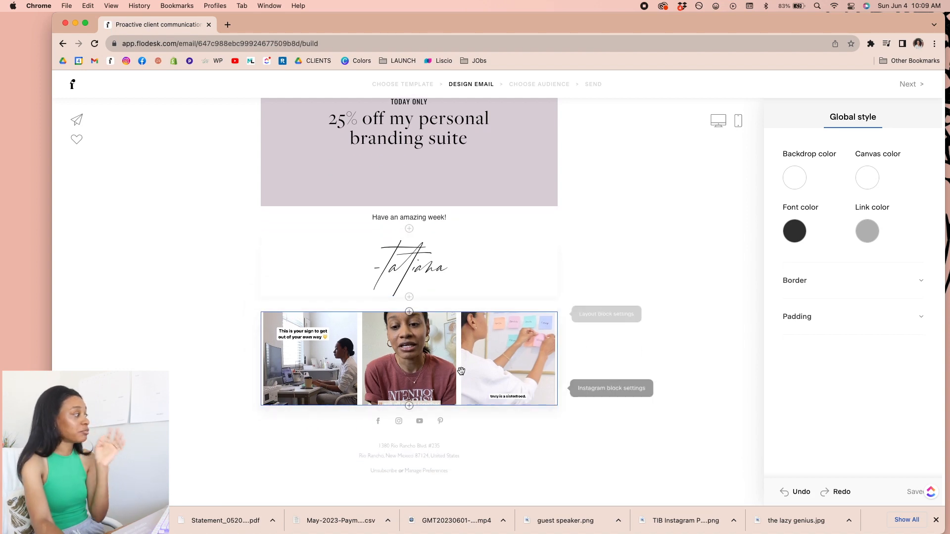